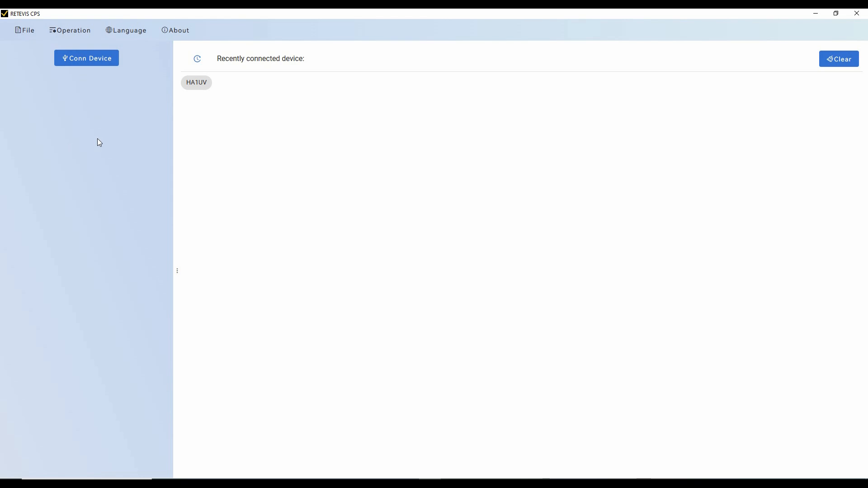
pyautogui.moveTo(89, 145)
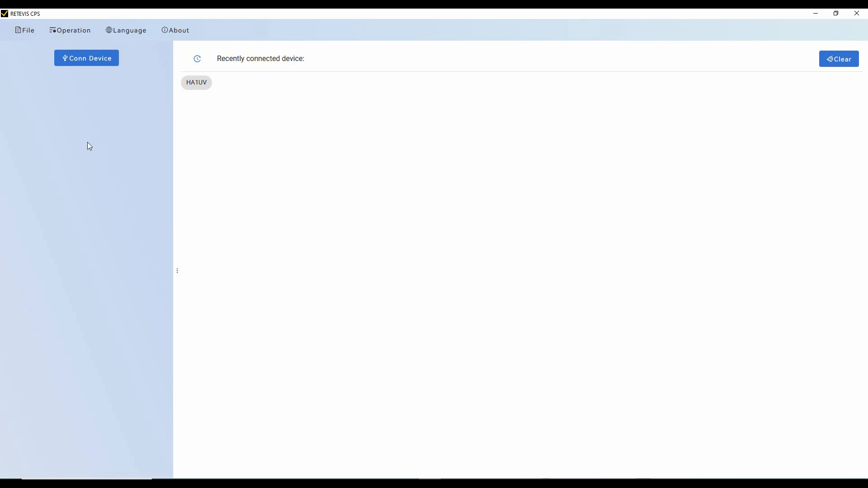
pyautogui.moveTo(89, 147)
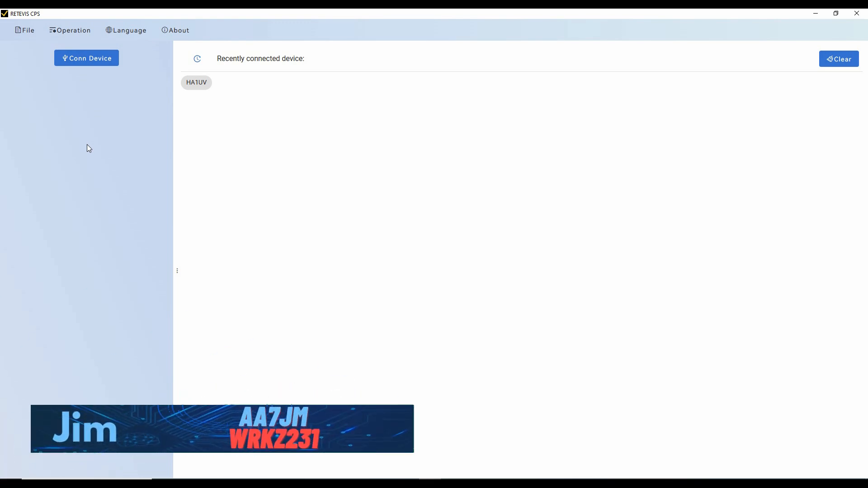
pyautogui.moveTo(108, 146)
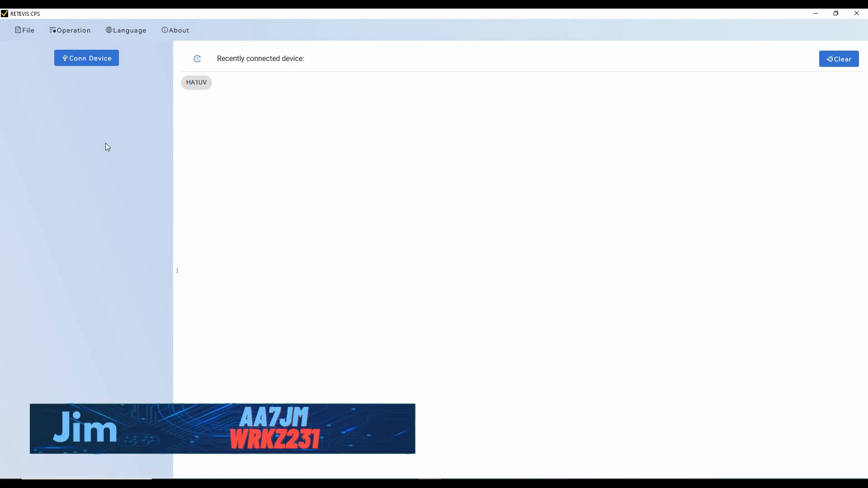
pyautogui.moveTo(83, 65)
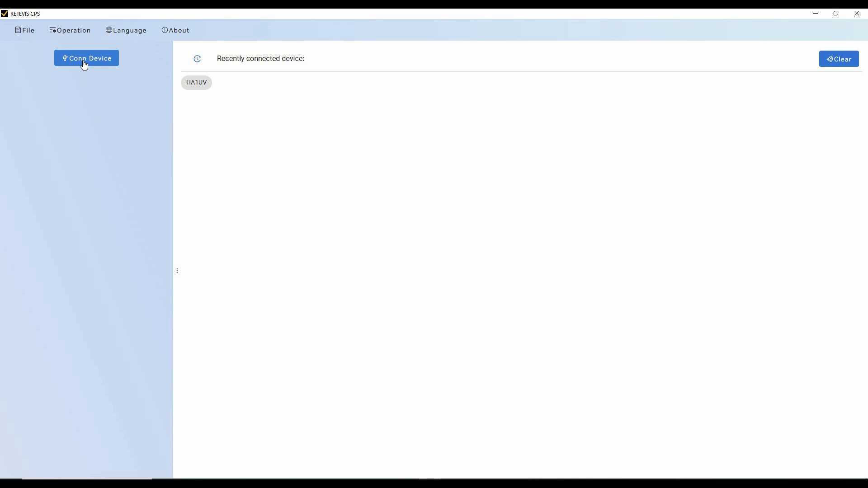
# - Connect to the radio on port COM4 as model HA1UV and start the codeplug read
pyautogui.click(85, 58)
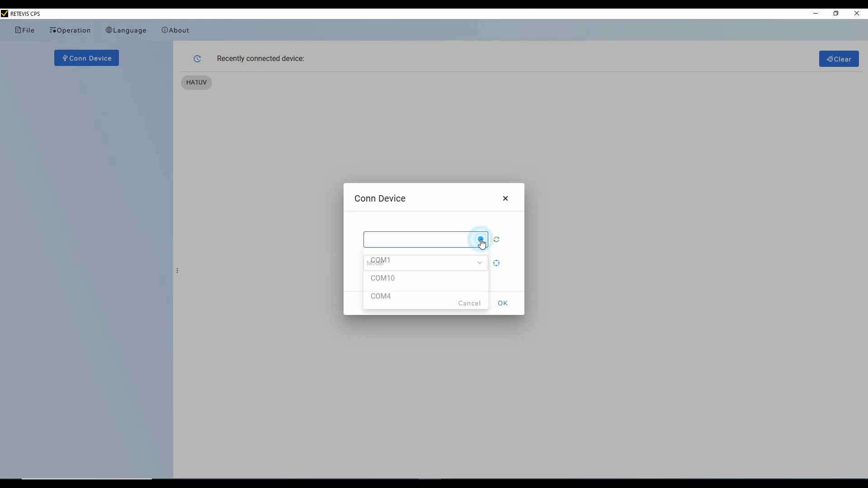
pyautogui.click(380, 296)
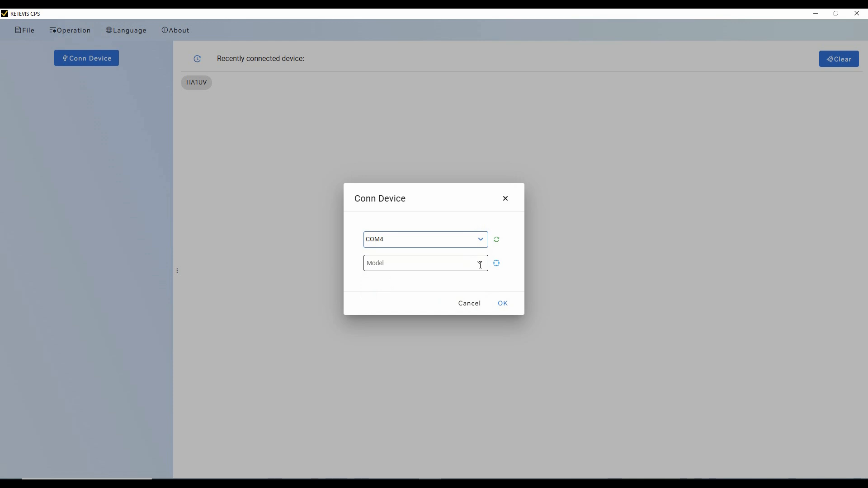
pyautogui.click(426, 263)
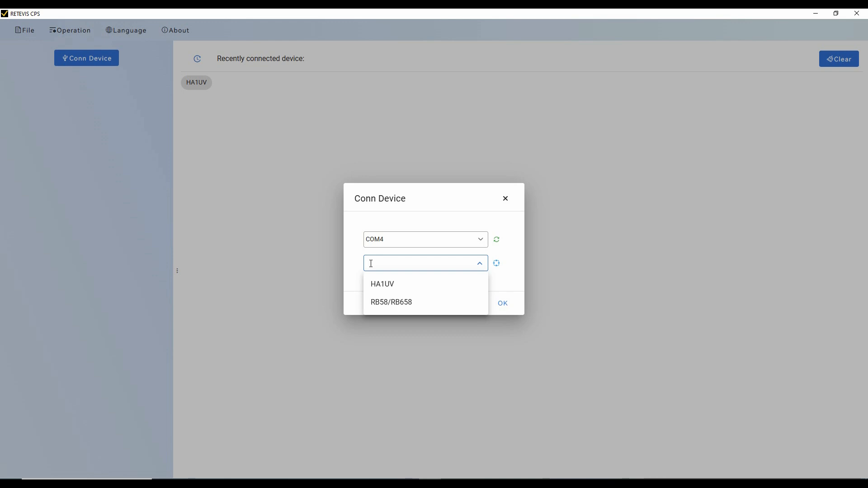
pyautogui.click(381, 284)
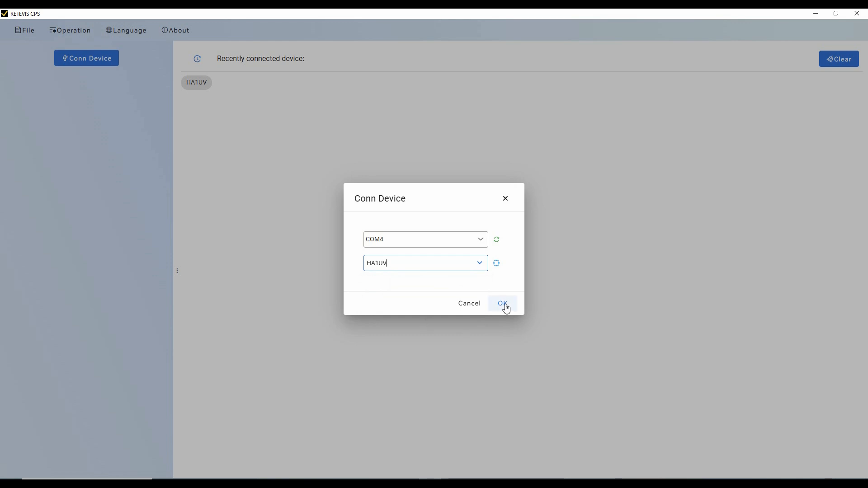
pyautogui.click(502, 303)
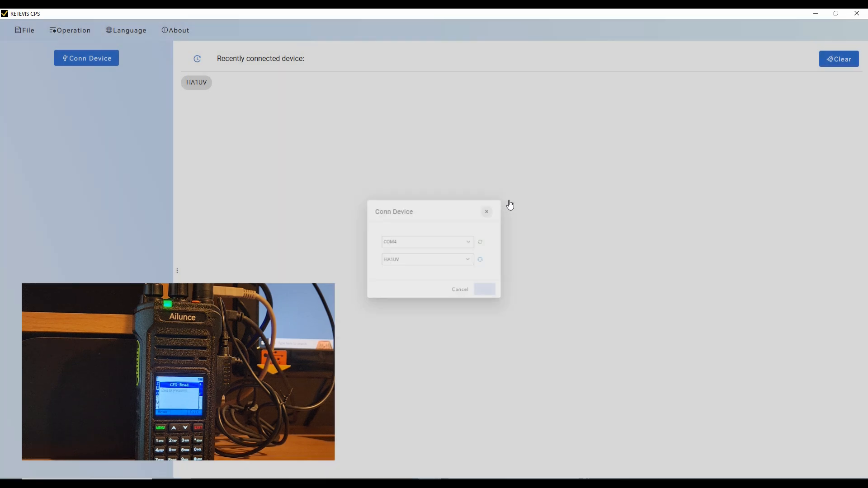
# - Dismiss the read-complete prompt and scroll through the HA1UV Channel List
pyautogui.click(485, 290)
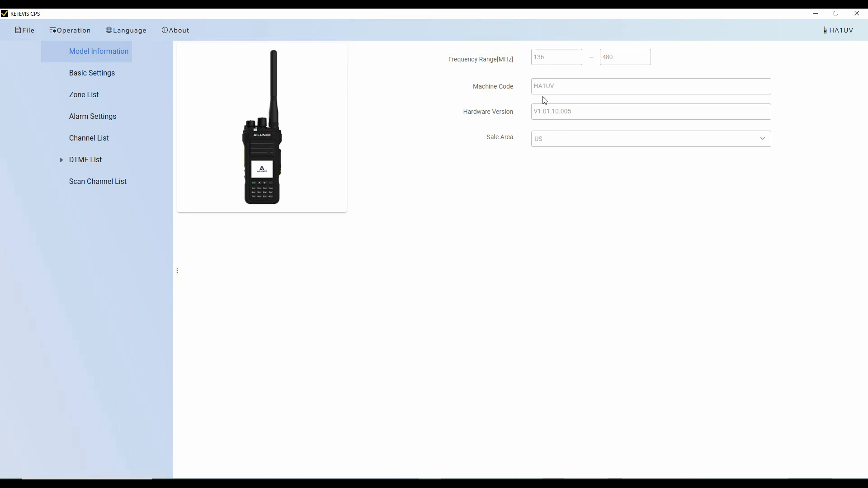
pyautogui.moveTo(481, 128)
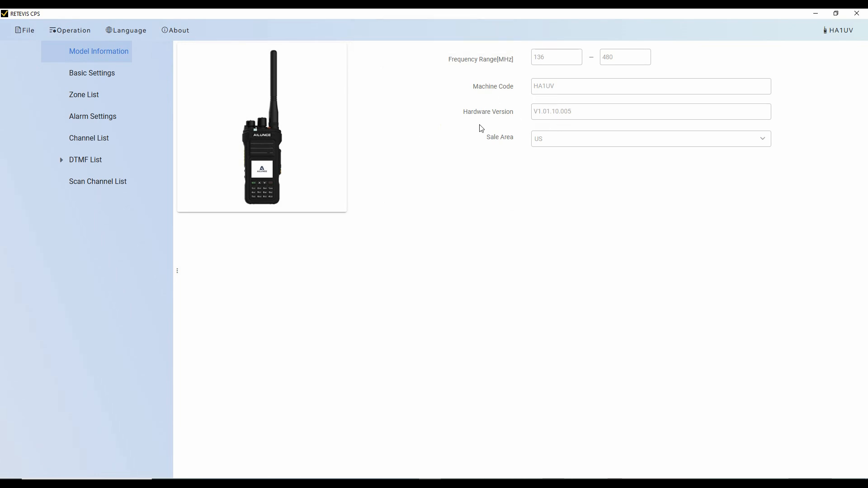
pyautogui.moveTo(407, 99)
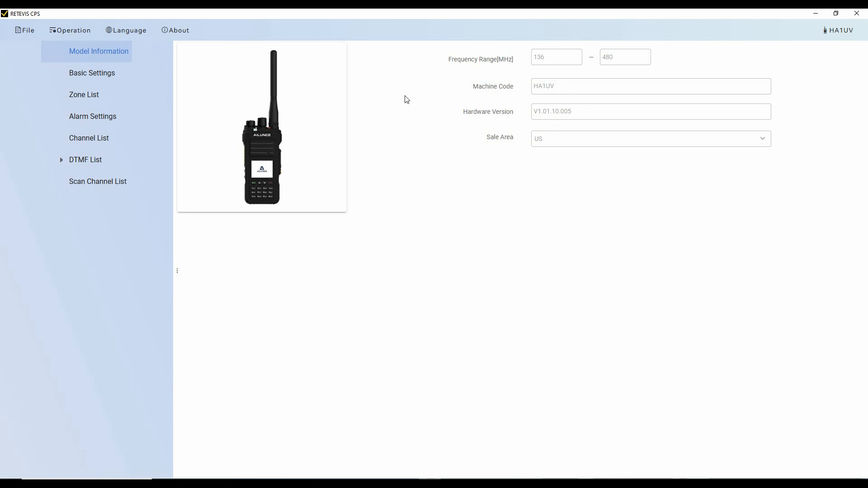
pyautogui.moveTo(92, 76)
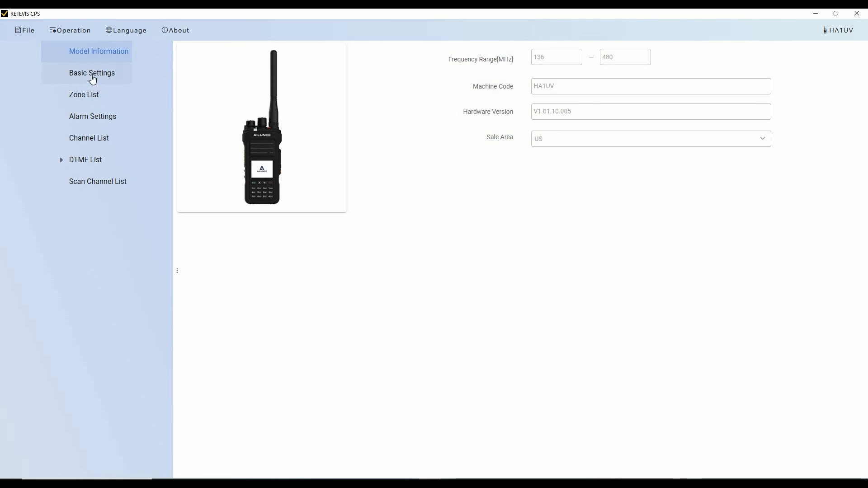
pyautogui.moveTo(88, 168)
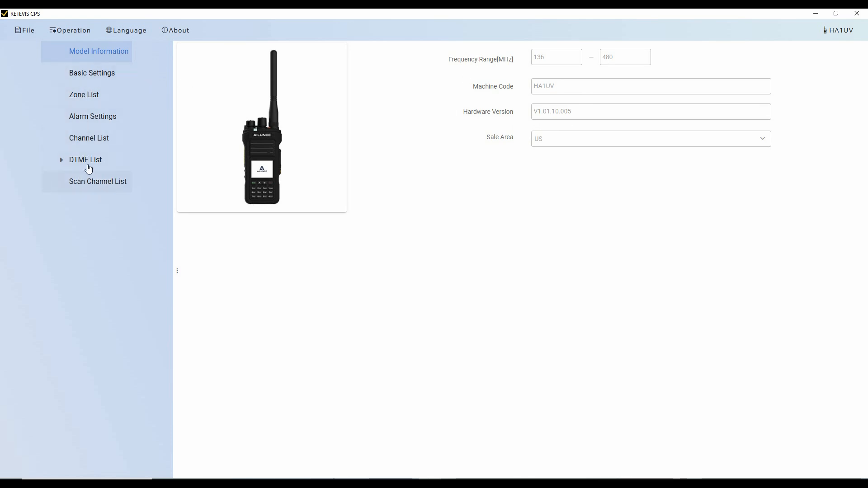
pyautogui.click(89, 138)
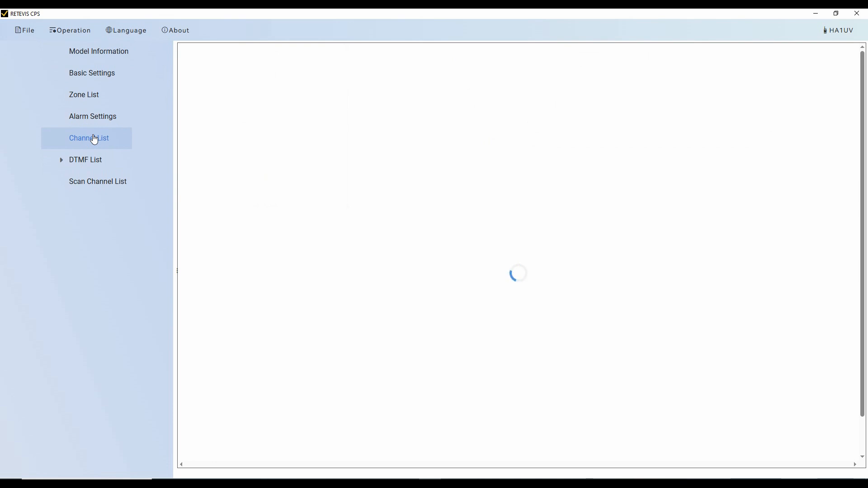
pyautogui.click(89, 137)
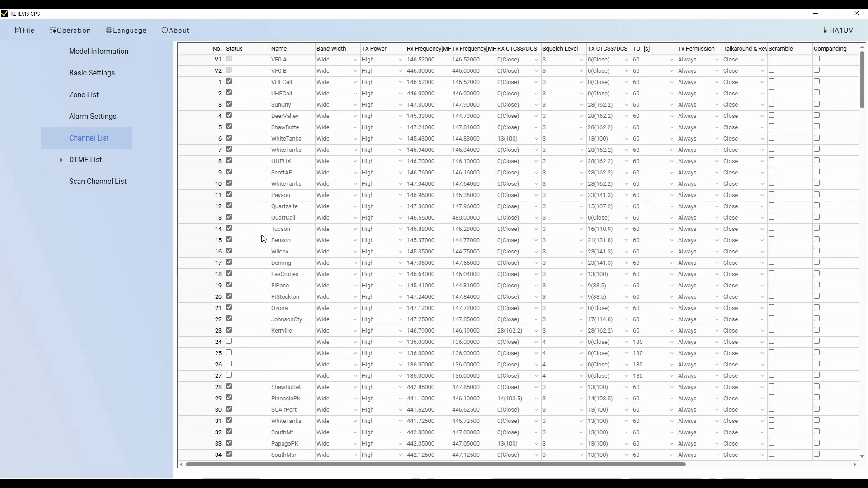
pyautogui.scroll(-3)
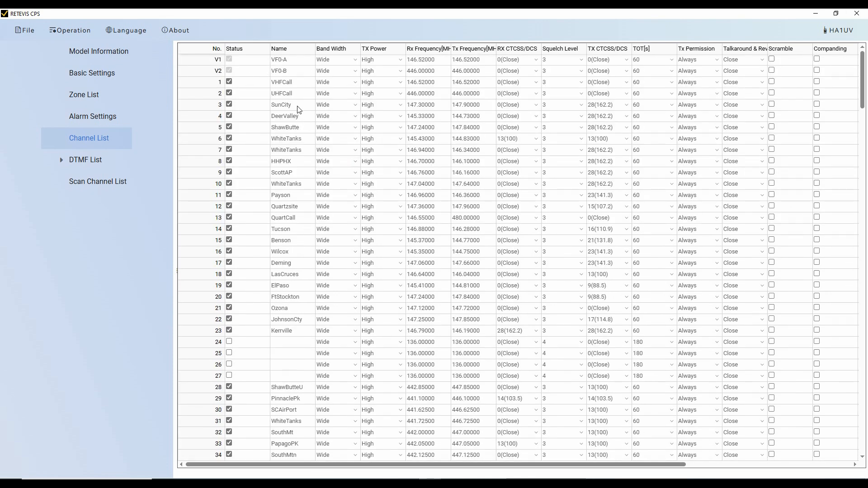
pyautogui.moveTo(108, 118)
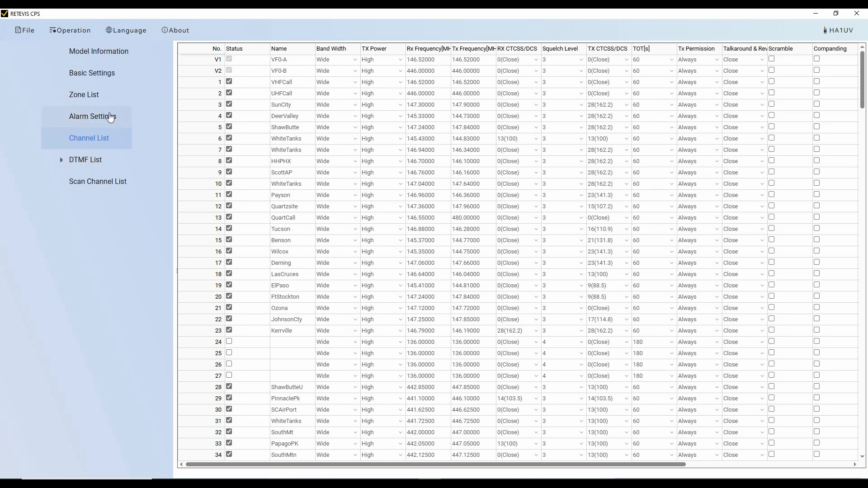
# - Open the Firmware Upgrade window from the Operation menu
pyautogui.click(70, 31)
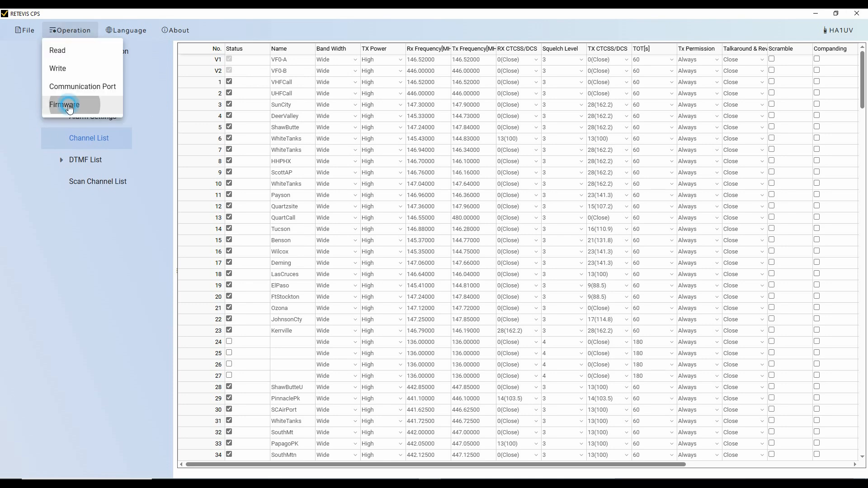
pyautogui.click(64, 105)
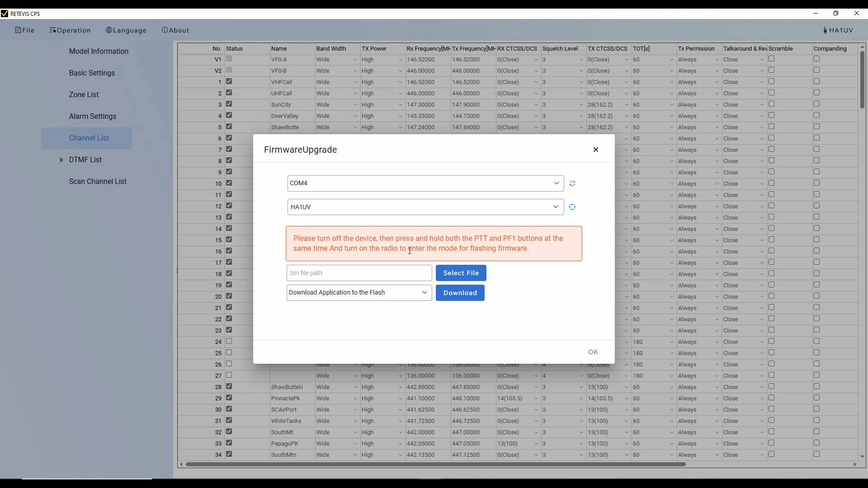
pyautogui.moveTo(531, 258)
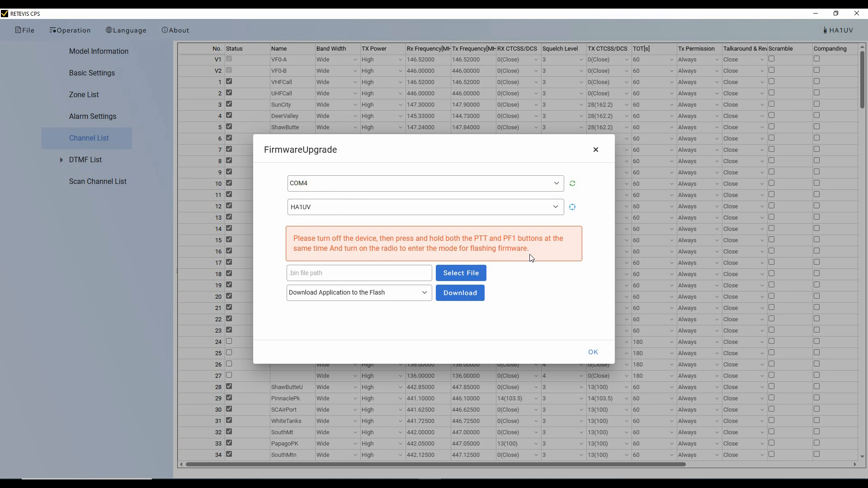
pyautogui.moveTo(345, 257)
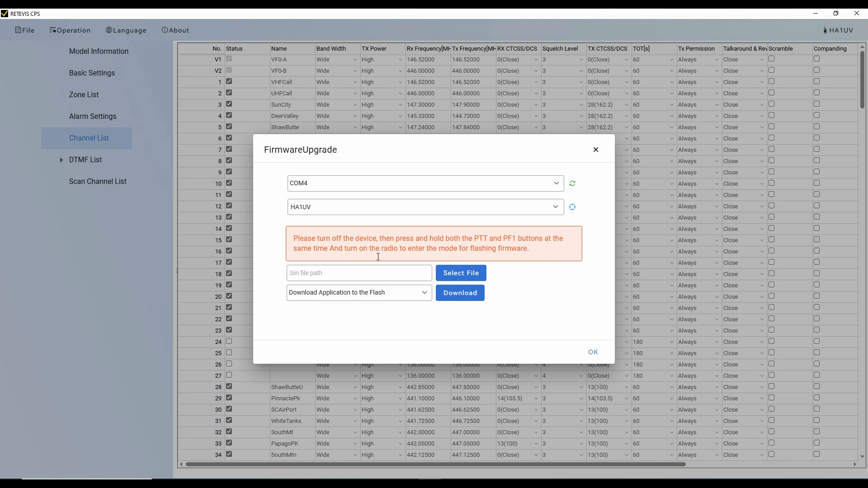
pyautogui.moveTo(459, 259)
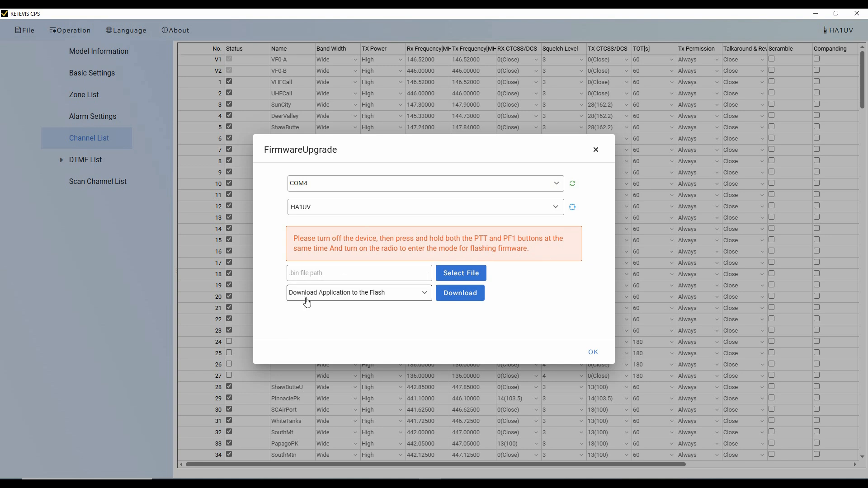
# - Select HA1UV_V1.01.10.009_20250109_app.bin as the firmware file
pyautogui.click(461, 273)
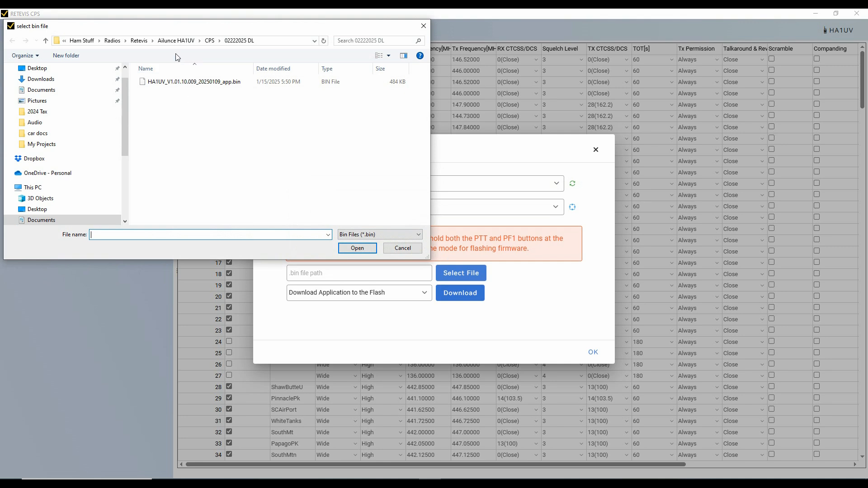
pyautogui.moveTo(213, 45)
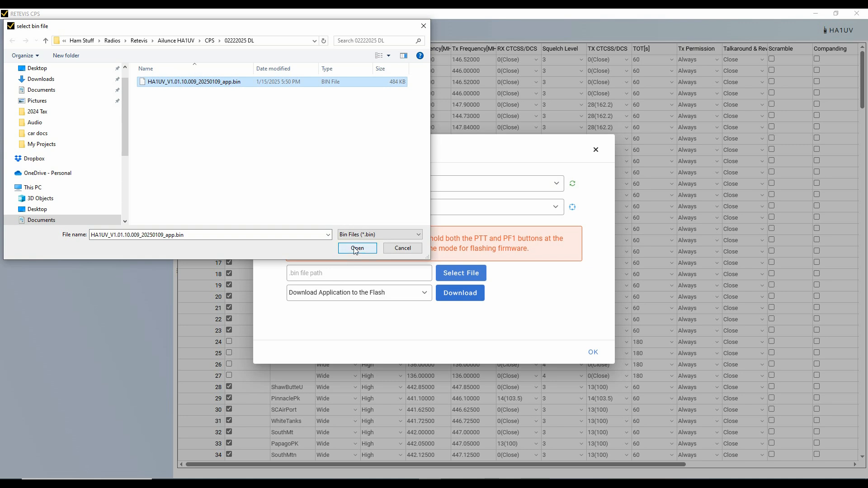
pyautogui.click(357, 248)
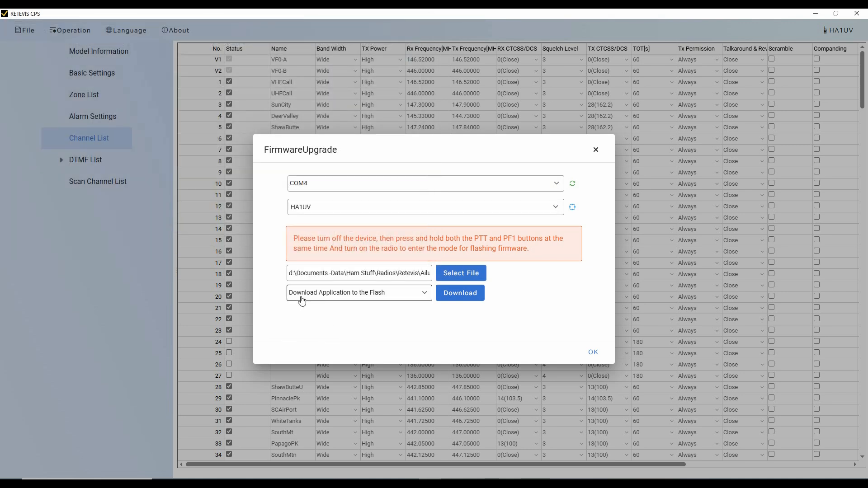
pyautogui.moveTo(488, 338)
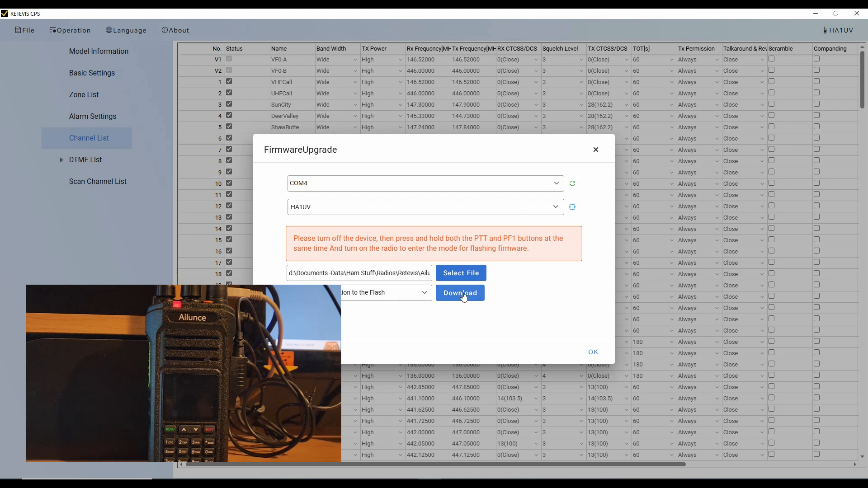
# - Download the selected firmware to the HA1UV radio
pyautogui.click(459, 292)
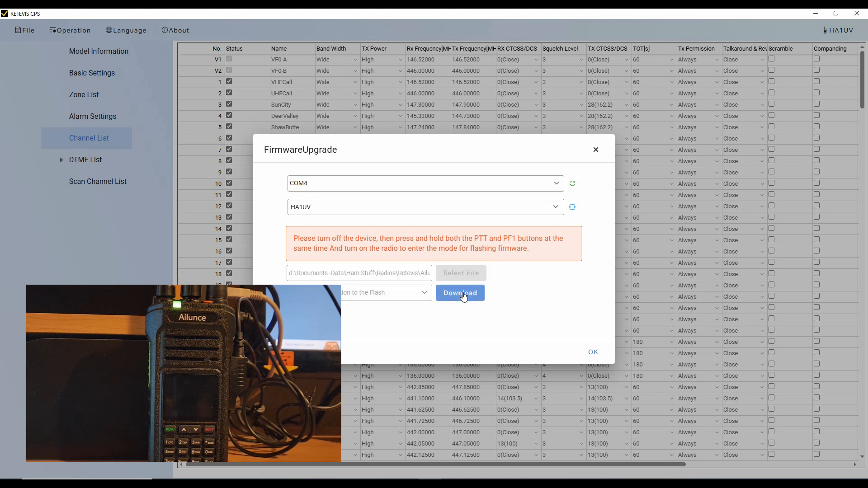
pyautogui.click(460, 293)
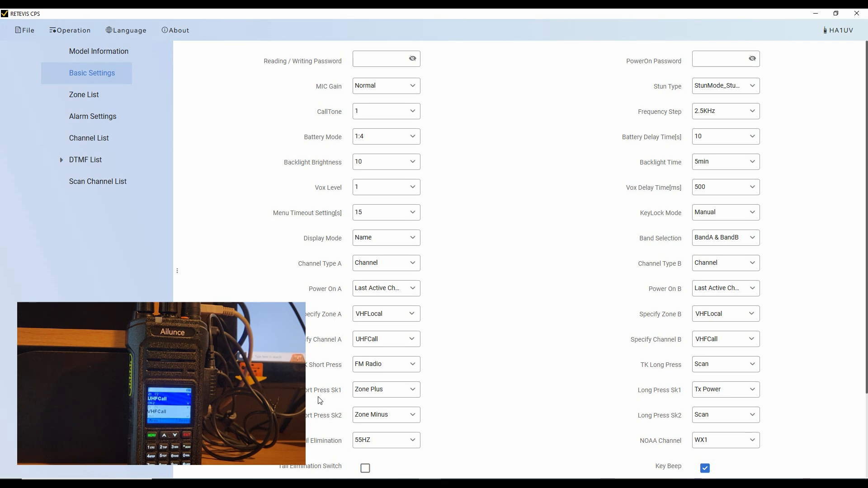
pyautogui.moveTo(324, 374)
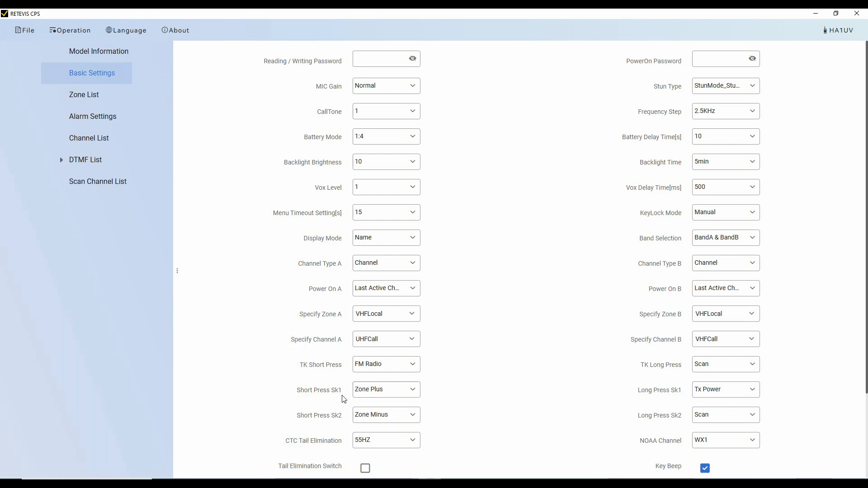
# - Return to the Channel List to view the programmed channels and frequencies
pyautogui.click(89, 138)
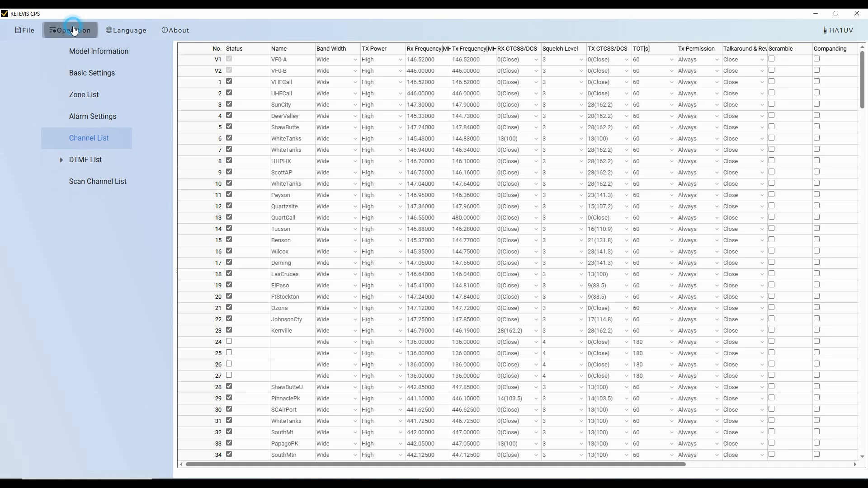
pyautogui.click(70, 30)
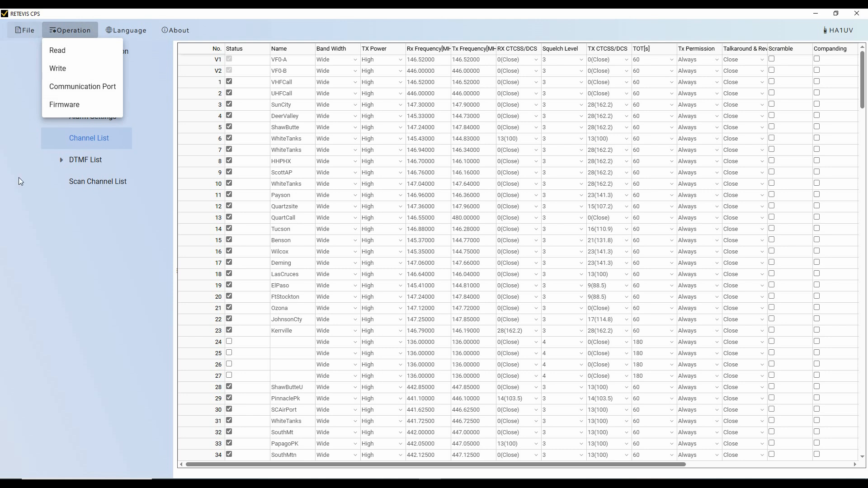
pyautogui.moveTo(76, 41)
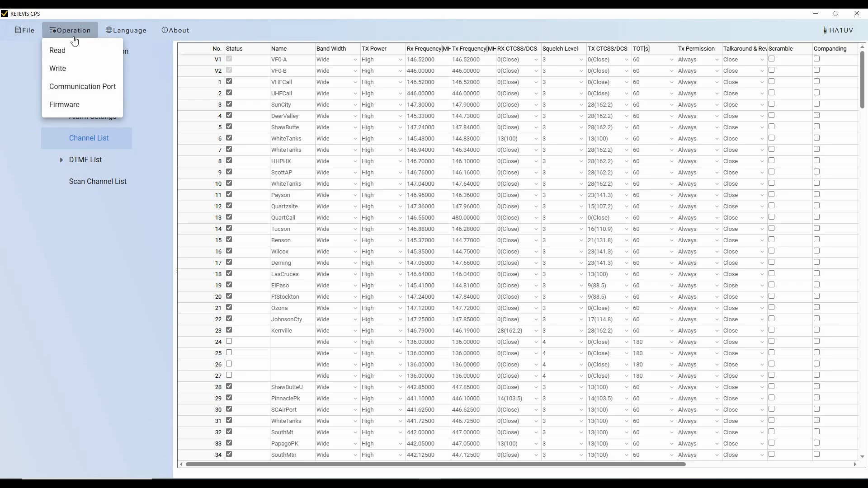
pyautogui.moveTo(50, 84)
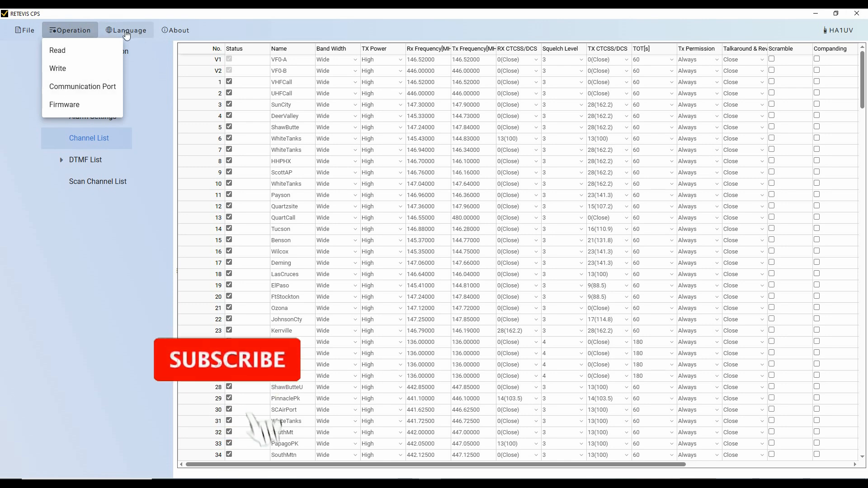
pyautogui.click(129, 29)
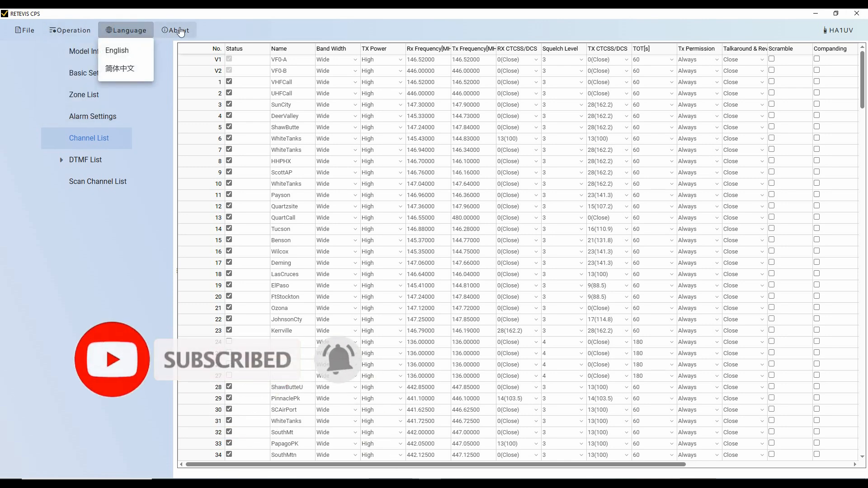
pyautogui.click(178, 30)
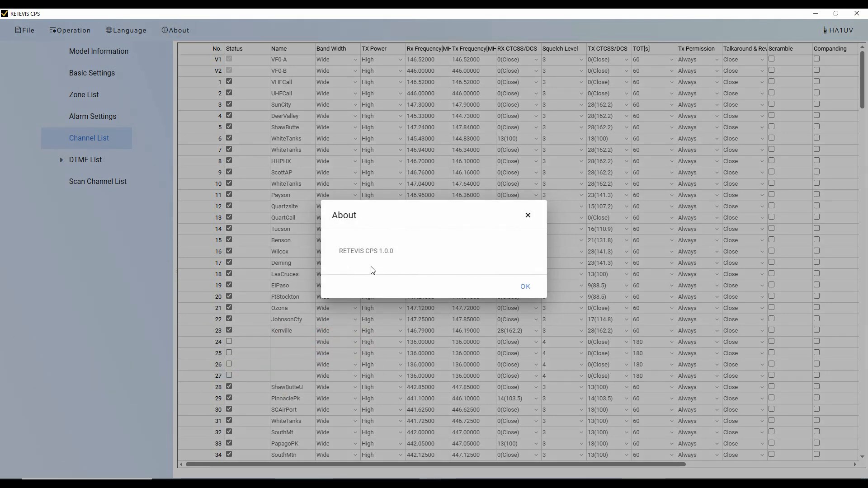
pyautogui.click(525, 286)
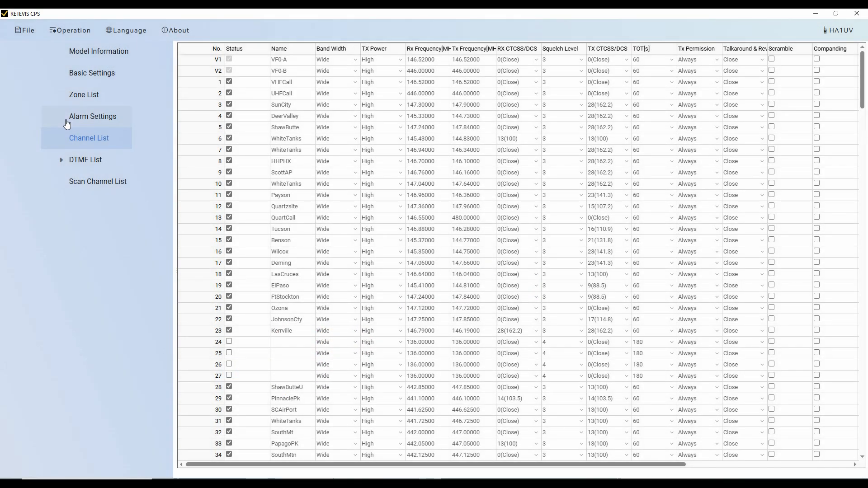
# - Show Model Information with the 136–480 MHz range and hardware V1.01.10.009
pyautogui.click(98, 51)
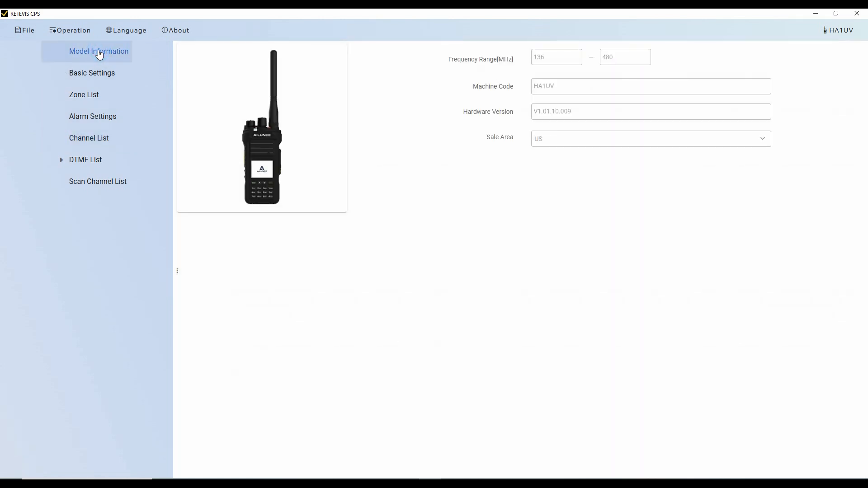
pyautogui.moveTo(534, 193)
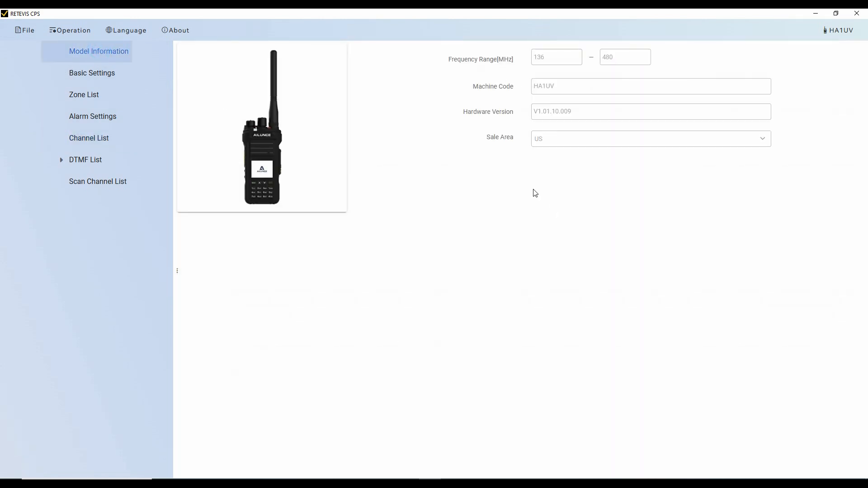
pyautogui.moveTo(667, 159)
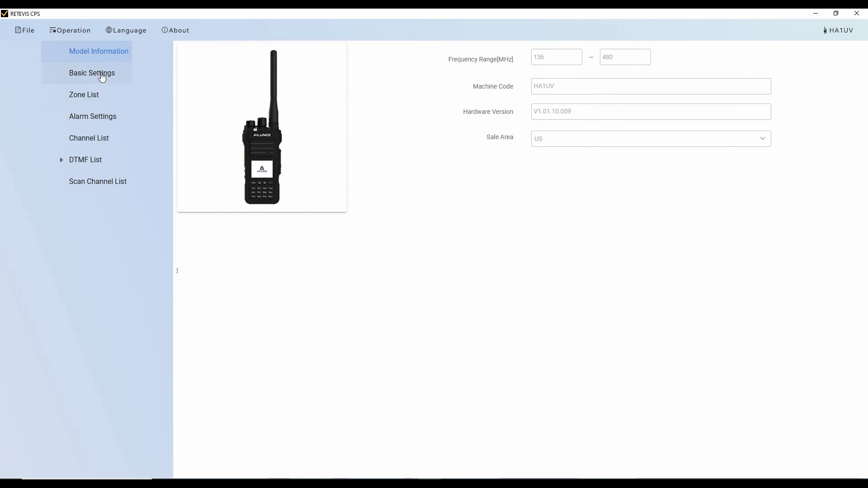
# - Show Basic Settings to review MIC gain, call tone, battery mode and key assignments
pyautogui.click(92, 72)
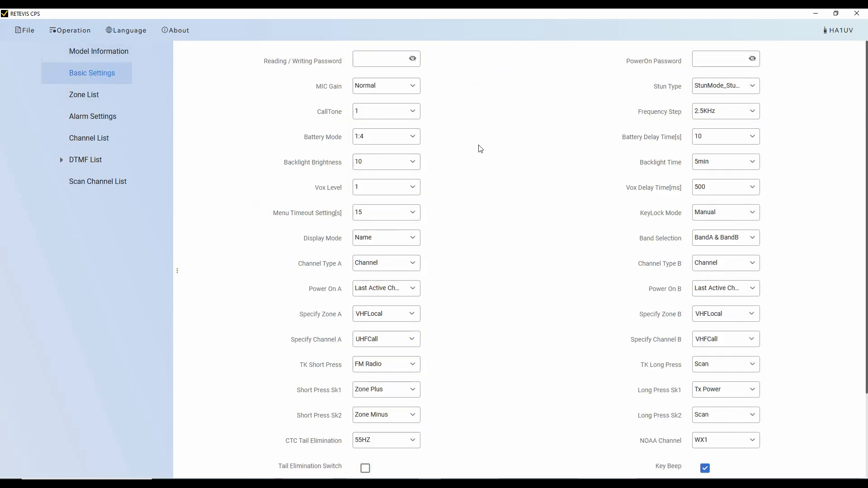
pyautogui.moveTo(464, 227)
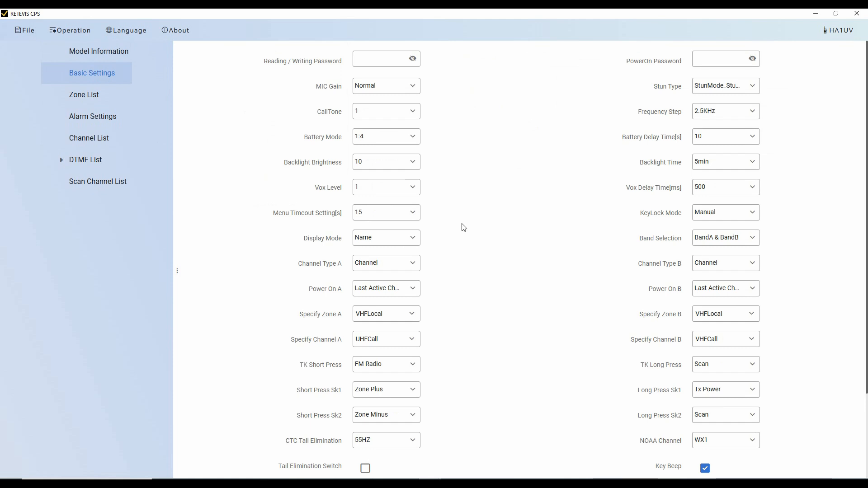
pyautogui.moveTo(474, 225)
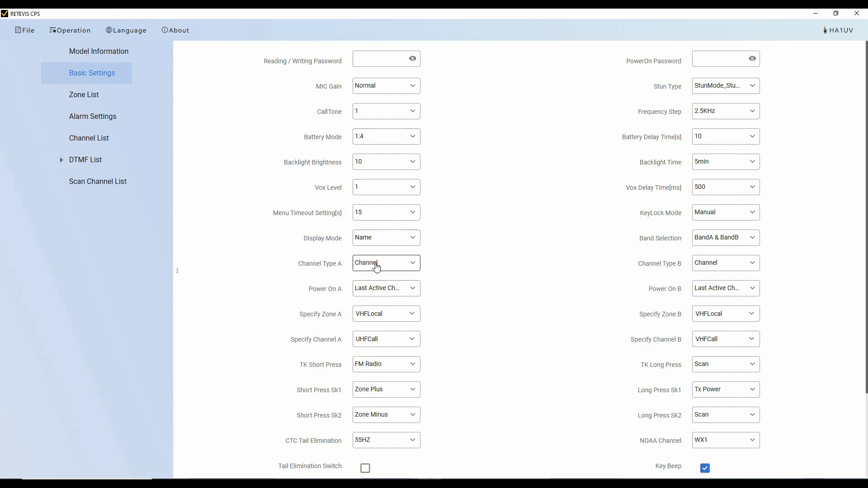
pyautogui.moveTo(435, 274)
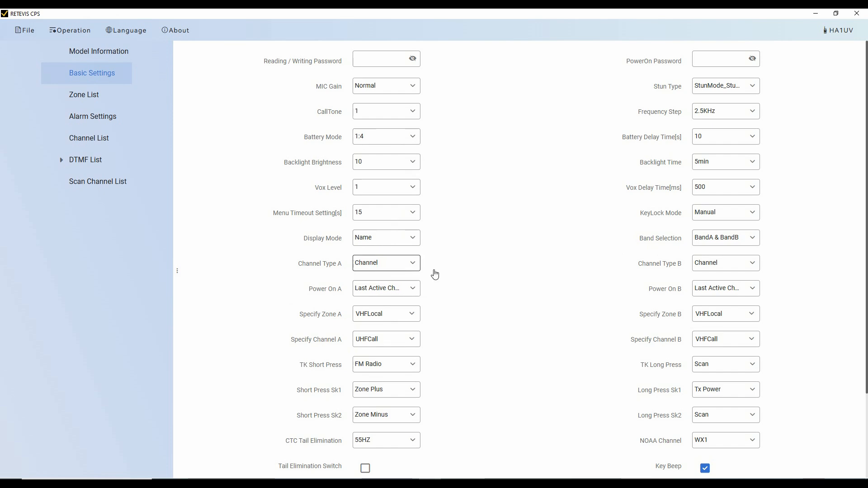
pyautogui.moveTo(505, 304)
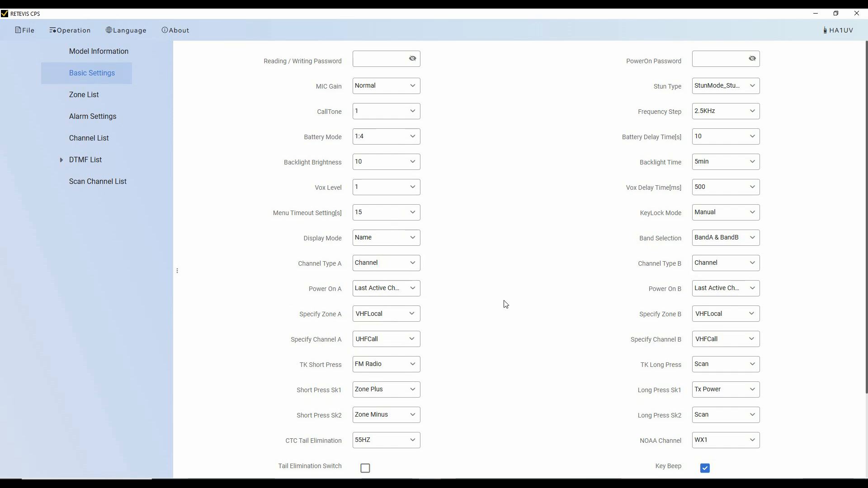
pyautogui.moveTo(352, 305)
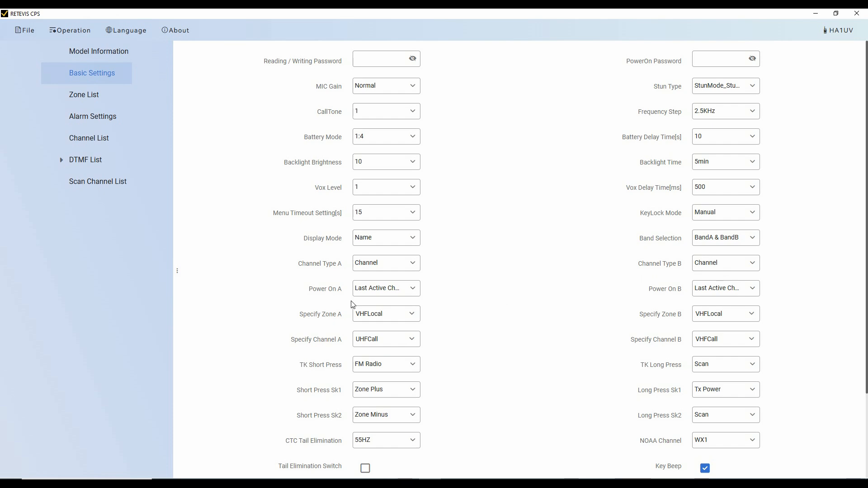
pyautogui.moveTo(279, 445)
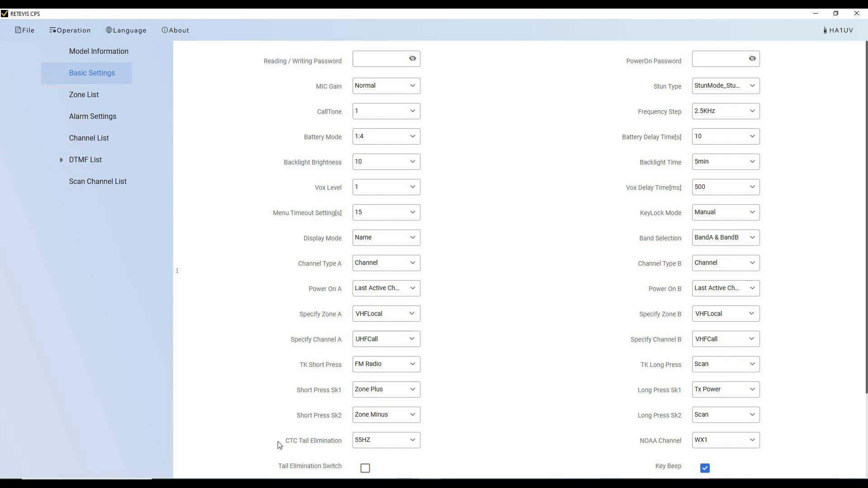
pyautogui.moveTo(527, 395)
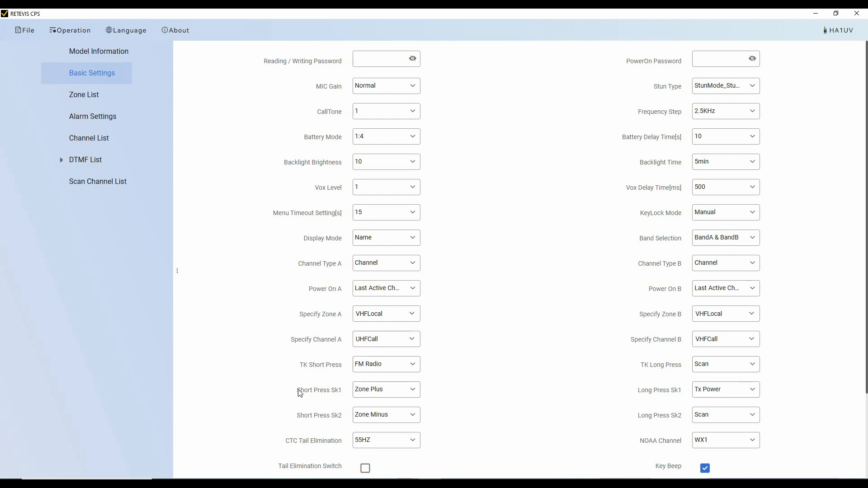
pyautogui.moveTo(319, 401)
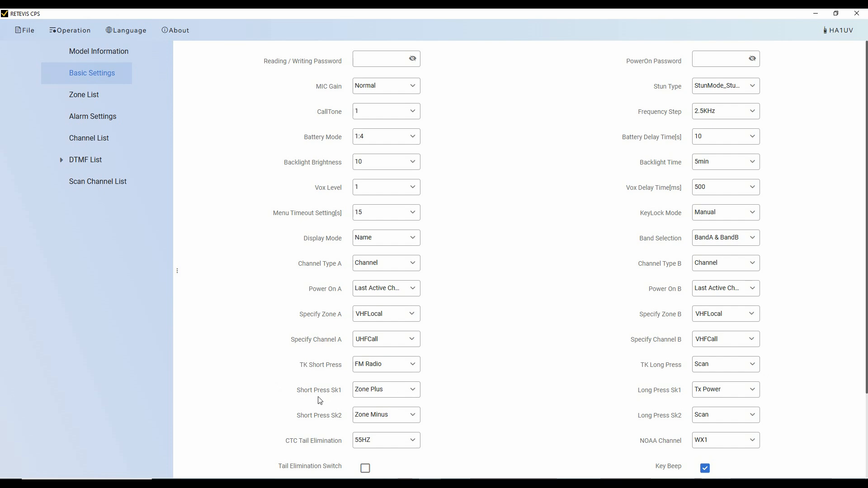
pyautogui.moveTo(325, 375)
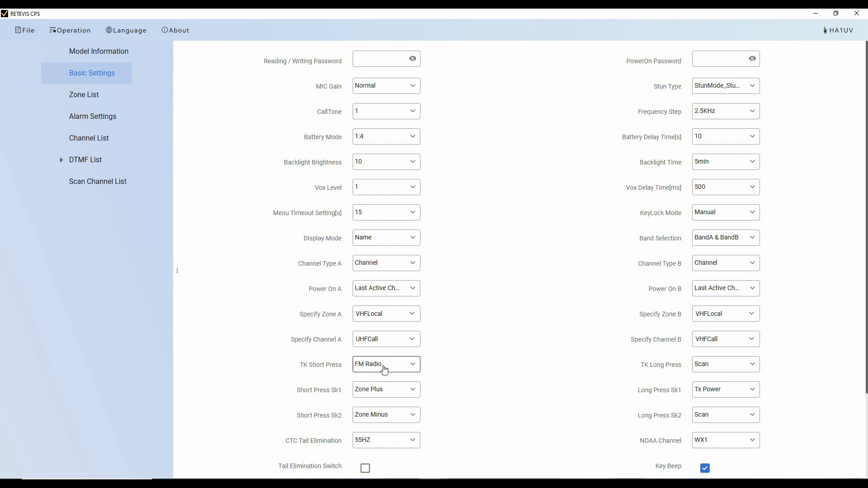
pyautogui.moveTo(335, 412)
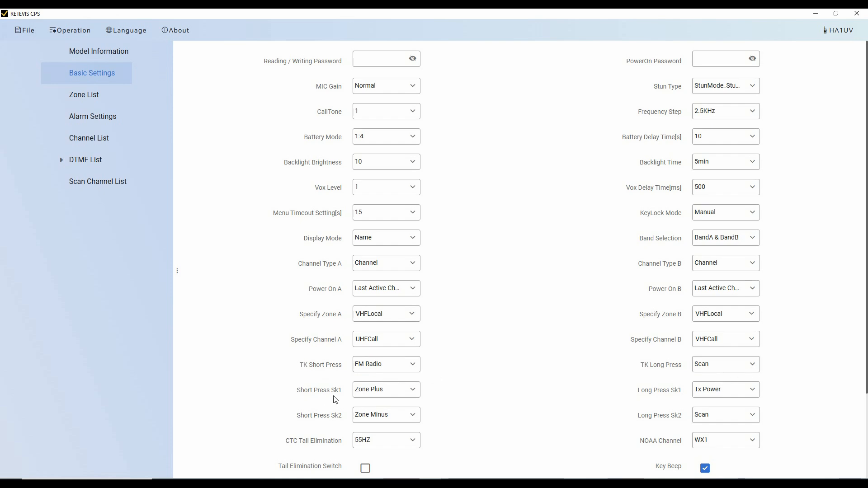
pyautogui.moveTo(288, 424)
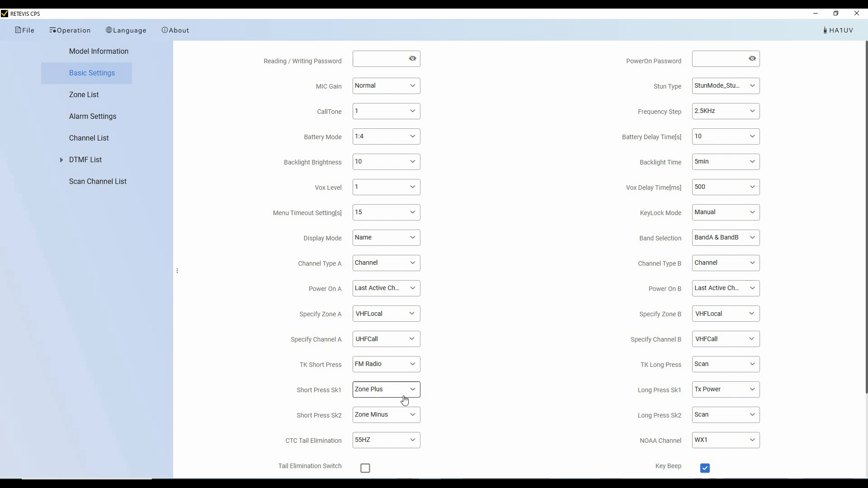
pyautogui.moveTo(396, 393)
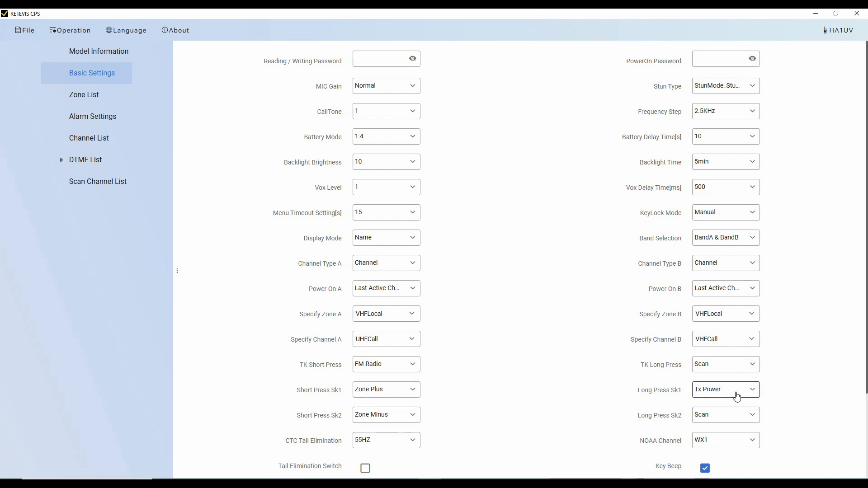
pyautogui.moveTo(650, 404)
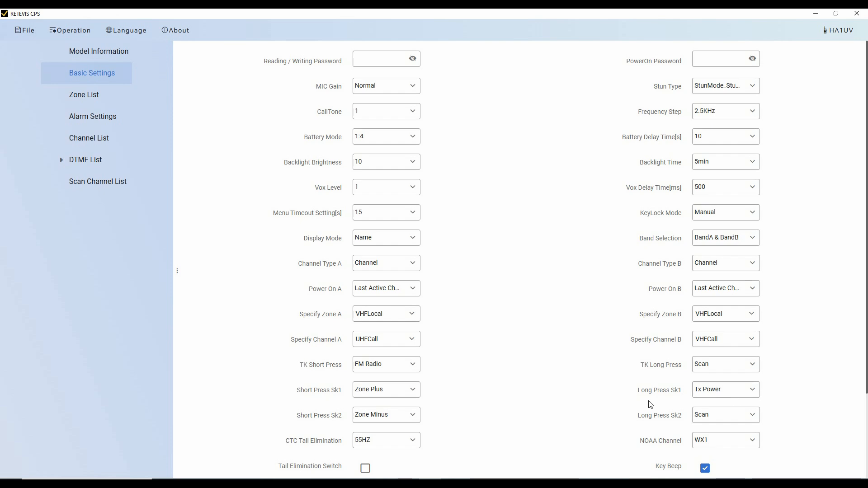
pyautogui.moveTo(644, 425)
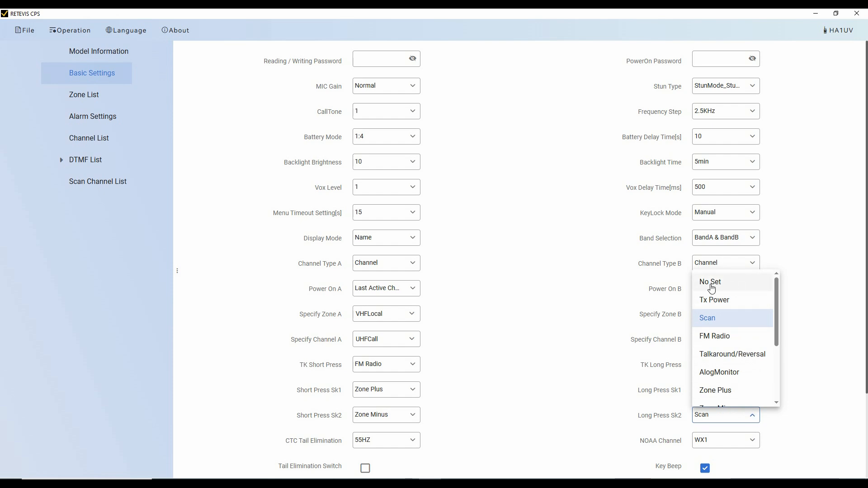
pyautogui.moveTo(722, 399)
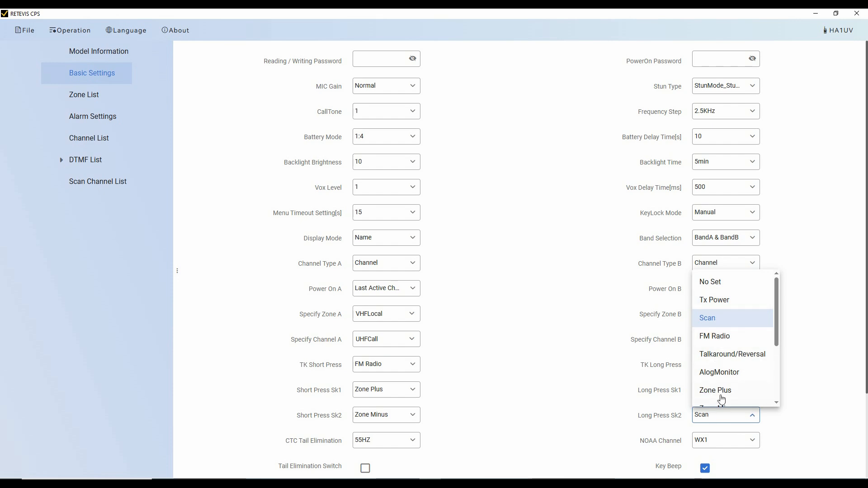
# - Set Long Press Sk2 to Squelch, review lower options like Keyboard Lock, and save
pyautogui.scroll(-3)
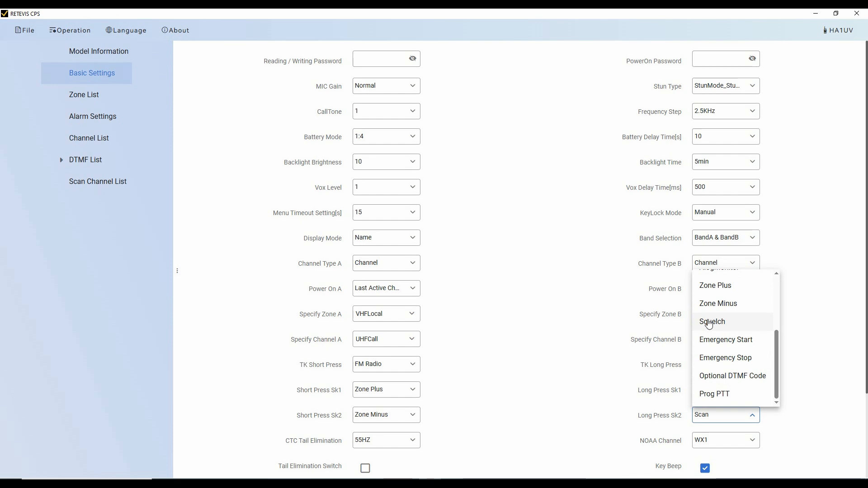
pyautogui.click(712, 321)
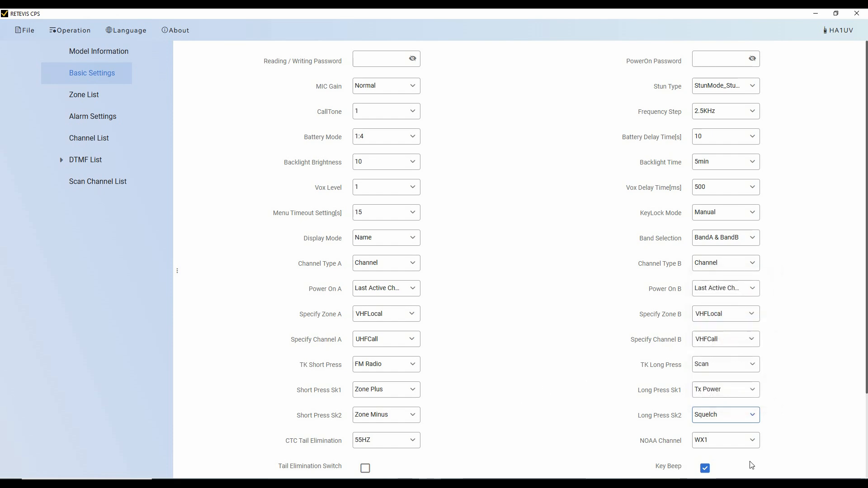
pyautogui.moveTo(498, 398)
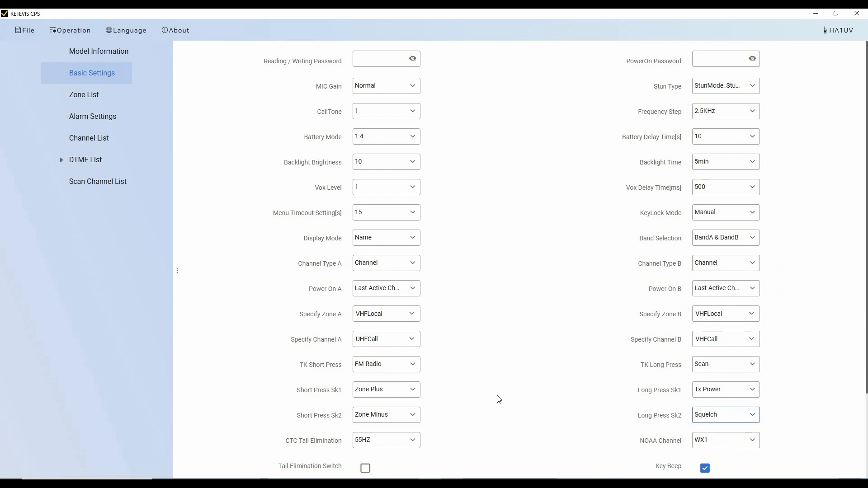
pyautogui.scroll(-3)
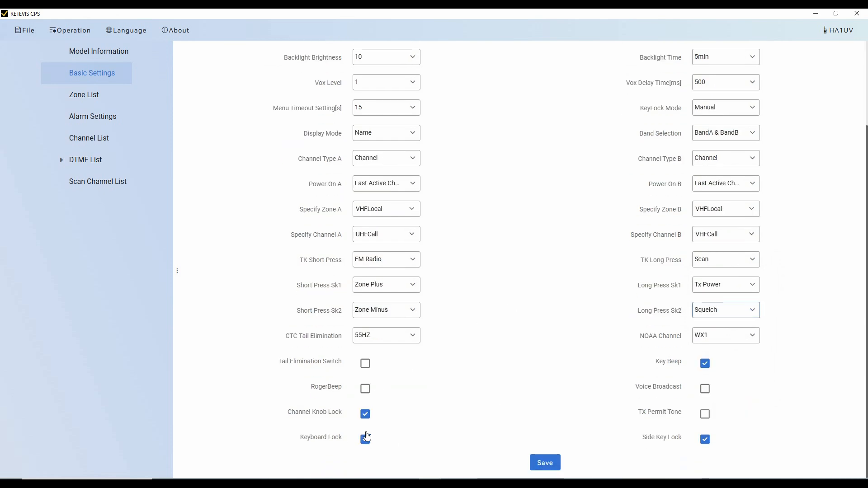
pyautogui.click(365, 439)
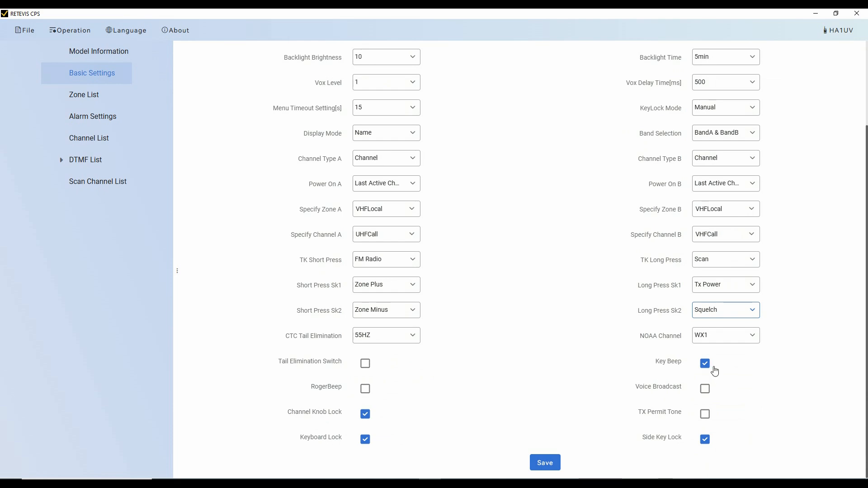
pyautogui.moveTo(546, 411)
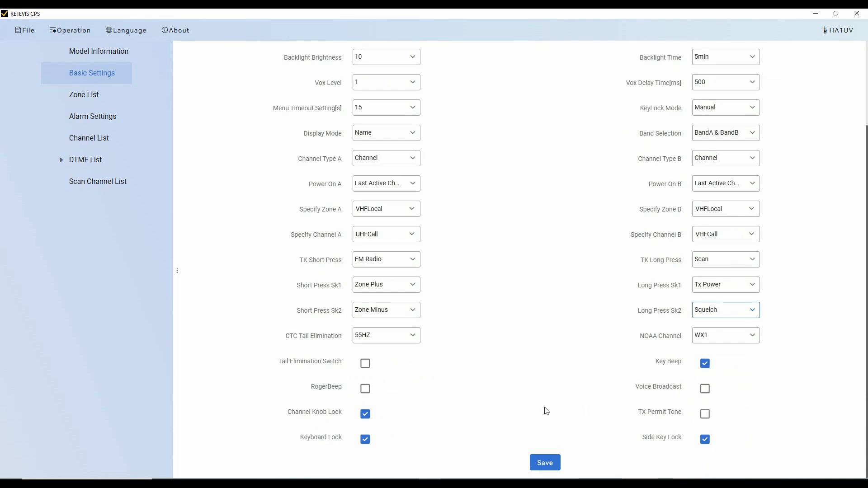
pyautogui.click(545, 463)
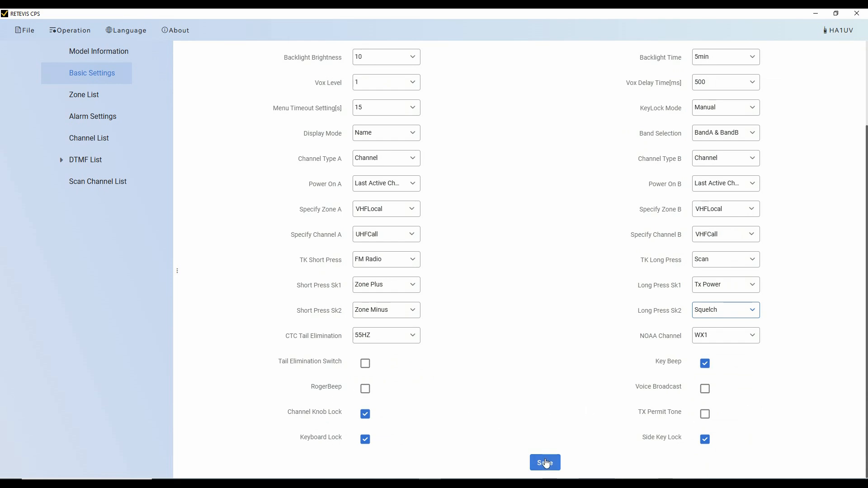
# - Acknowledge the save and view zones VHFLocal, UHFLocal, Quartzite and TXTrvl
pyautogui.click(544, 462)
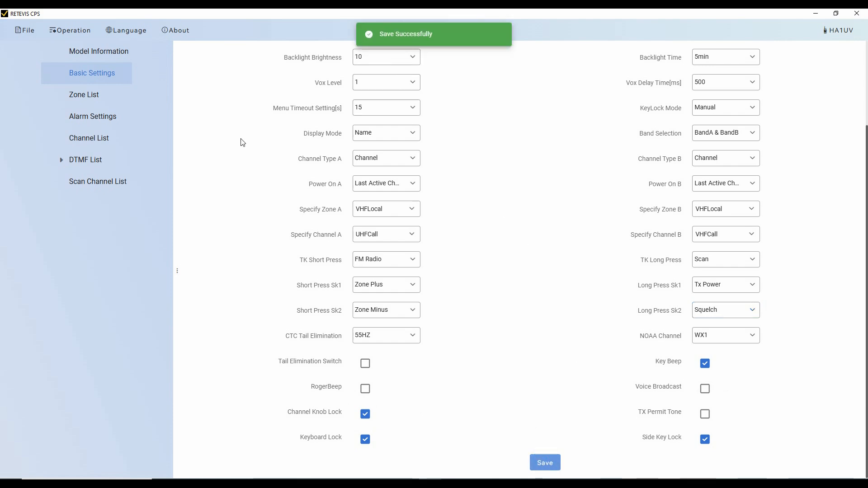
pyautogui.click(83, 95)
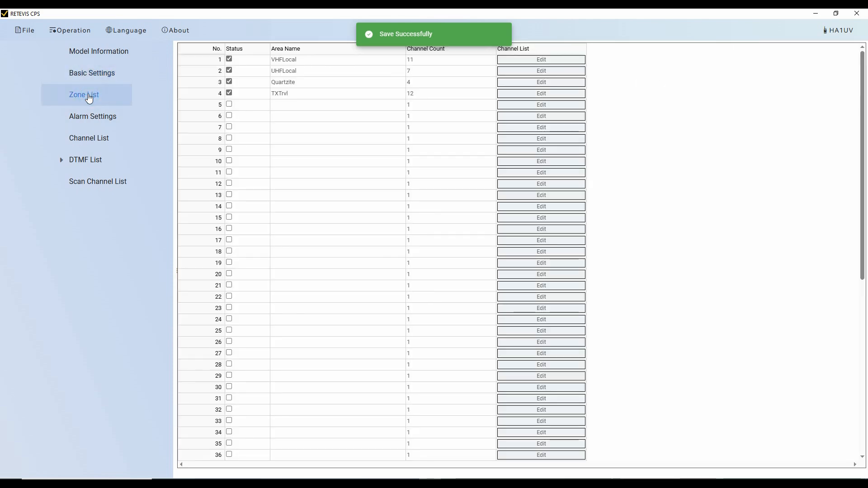
pyautogui.moveTo(336, 263)
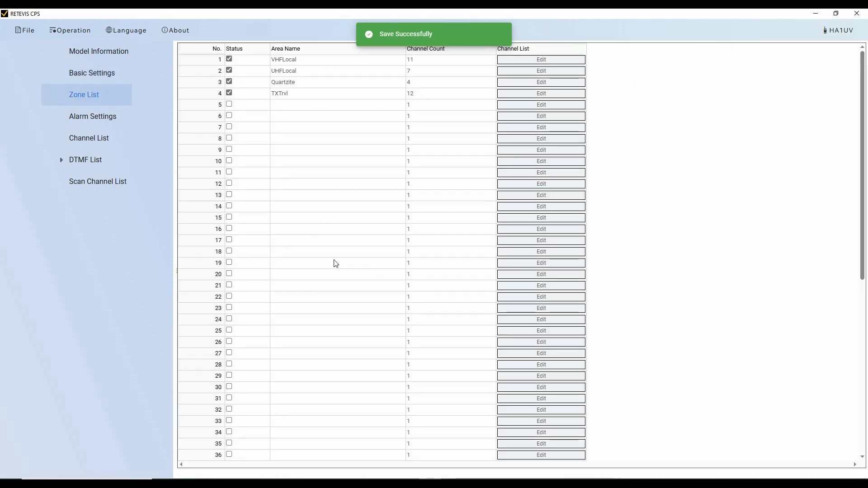
pyautogui.scroll(-3)
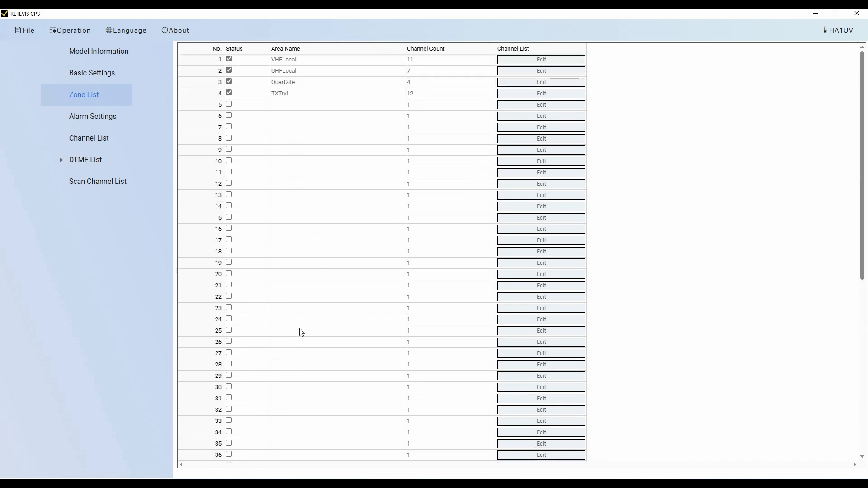
pyautogui.moveTo(305, 96)
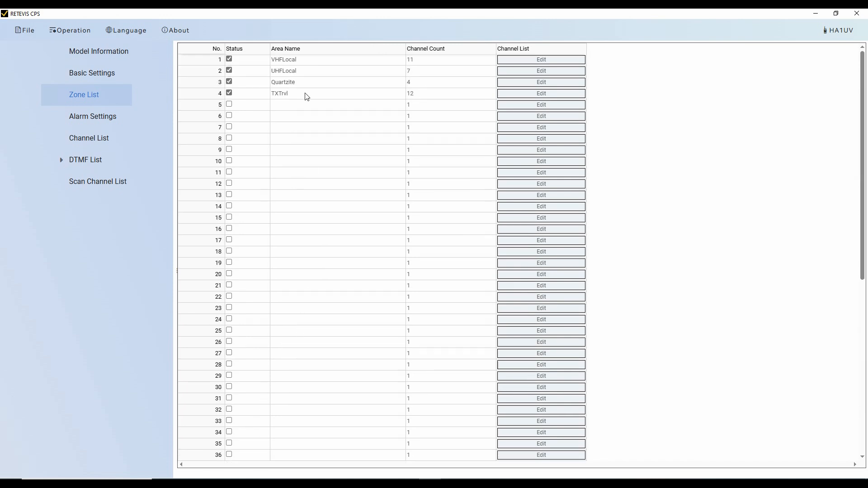
pyautogui.moveTo(205, 80)
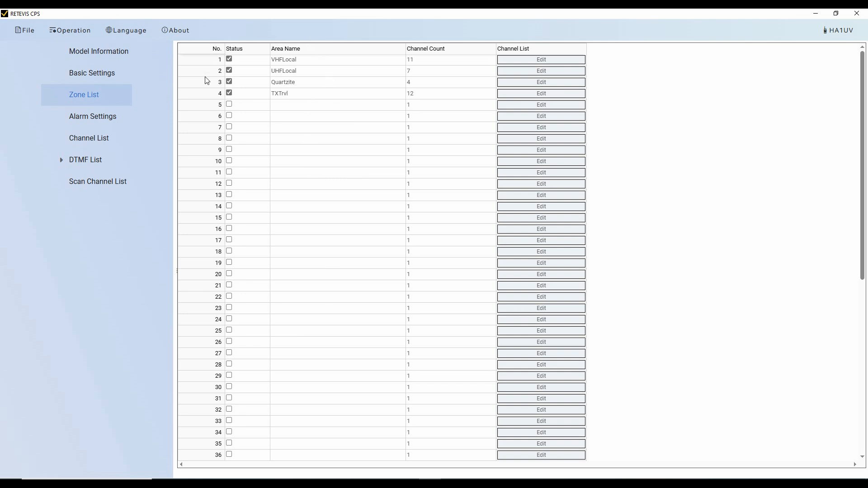
pyautogui.moveTo(212, 58)
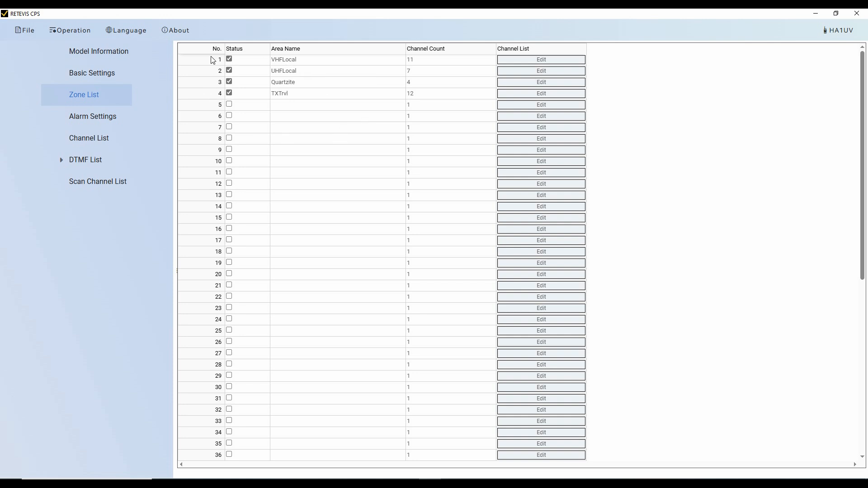
pyautogui.moveTo(320, 66)
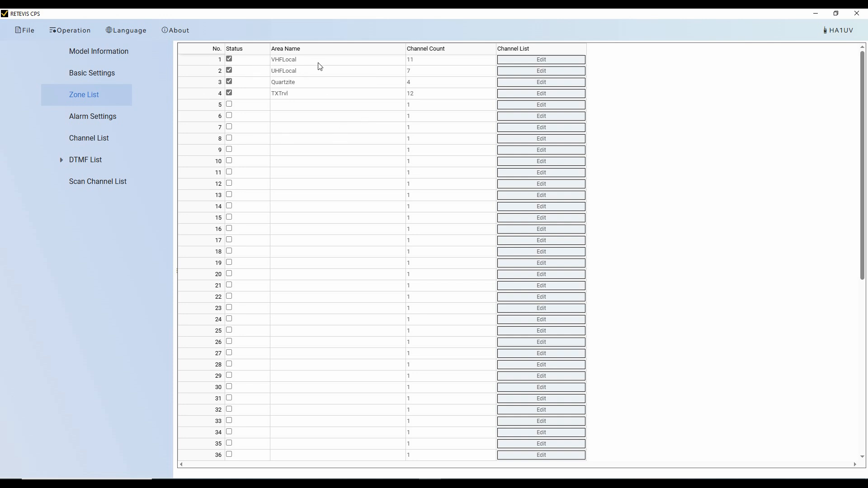
pyautogui.moveTo(304, 64)
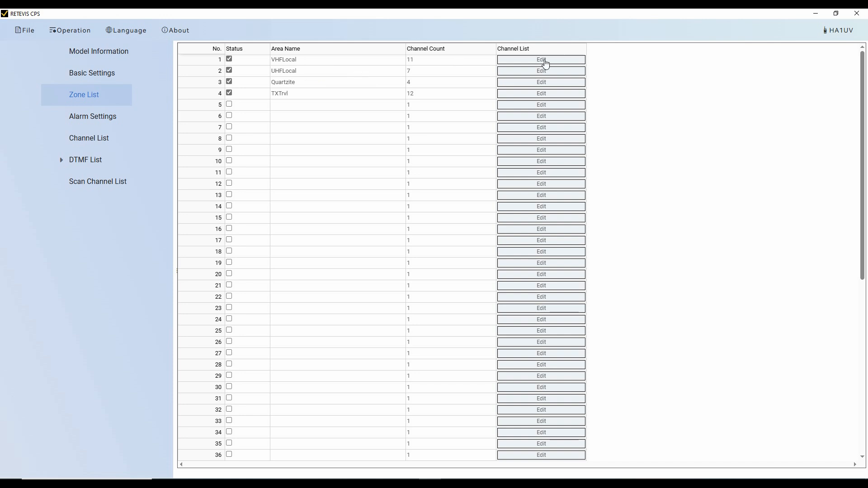
pyautogui.click(541, 59)
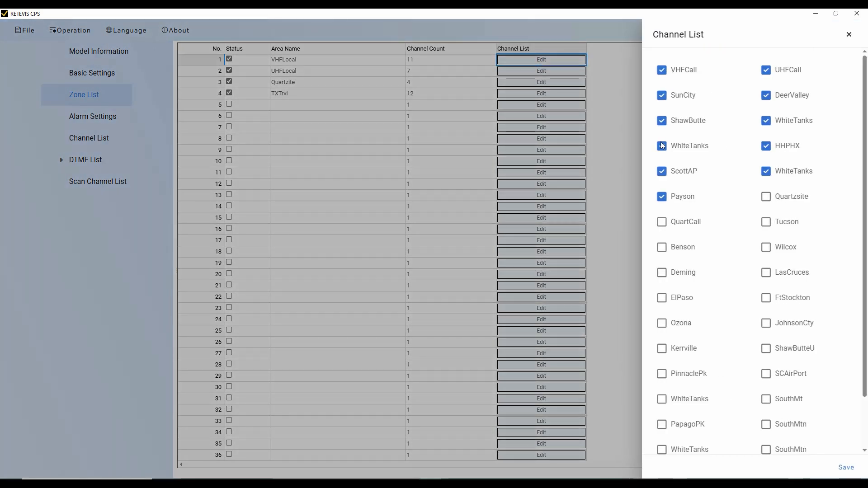
pyautogui.scroll(-3)
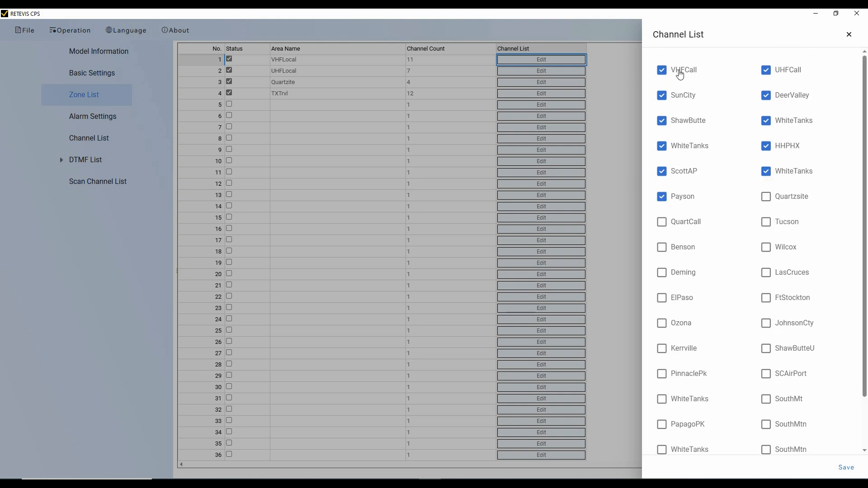
pyautogui.moveTo(695, 208)
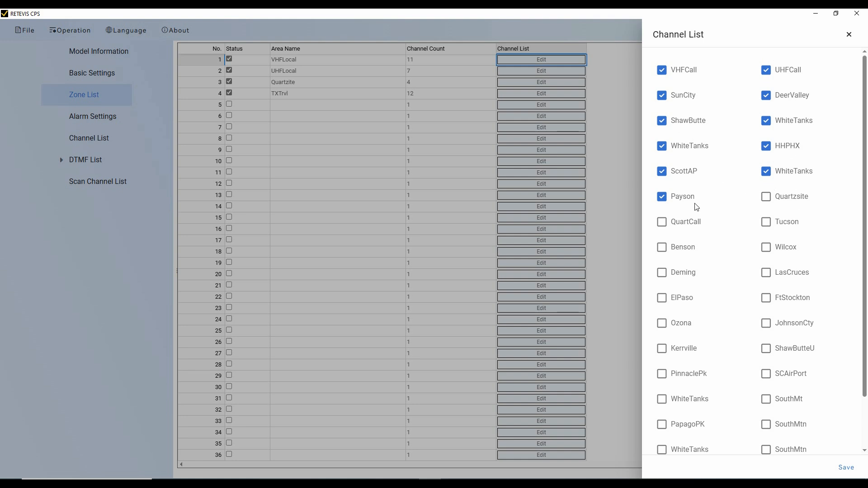
pyautogui.moveTo(727, 176)
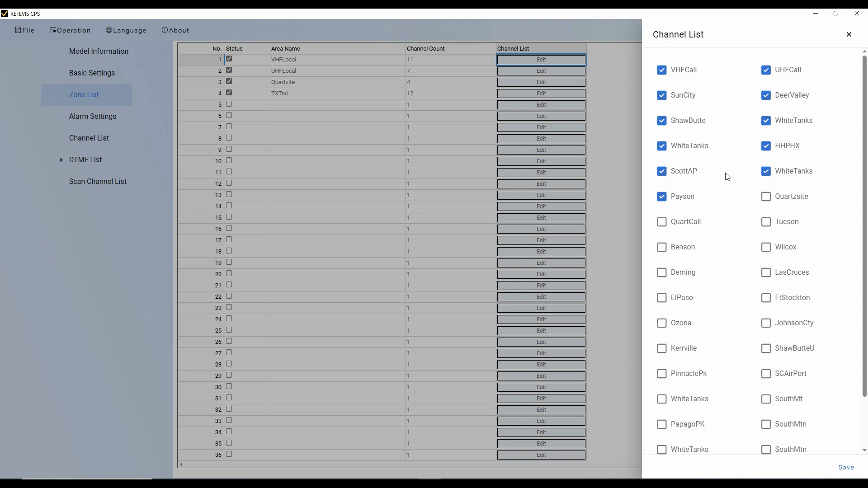
pyautogui.moveTo(861, 466)
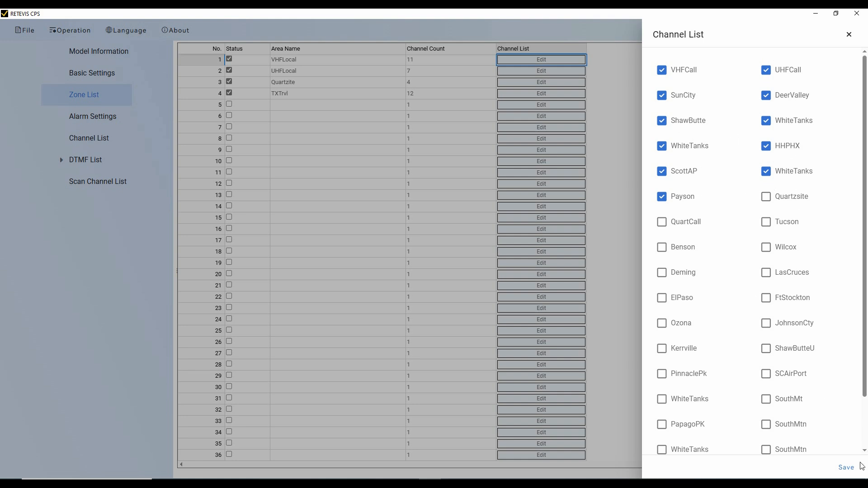
pyautogui.click(846, 467)
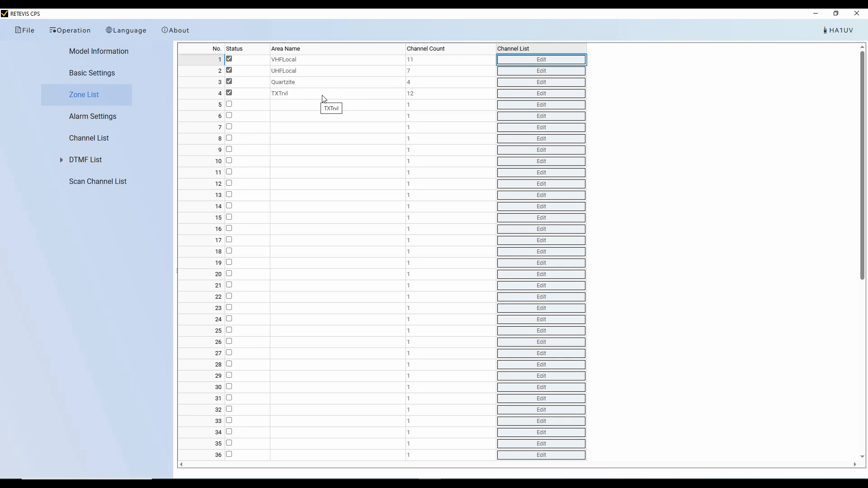
pyautogui.moveTo(304, 98)
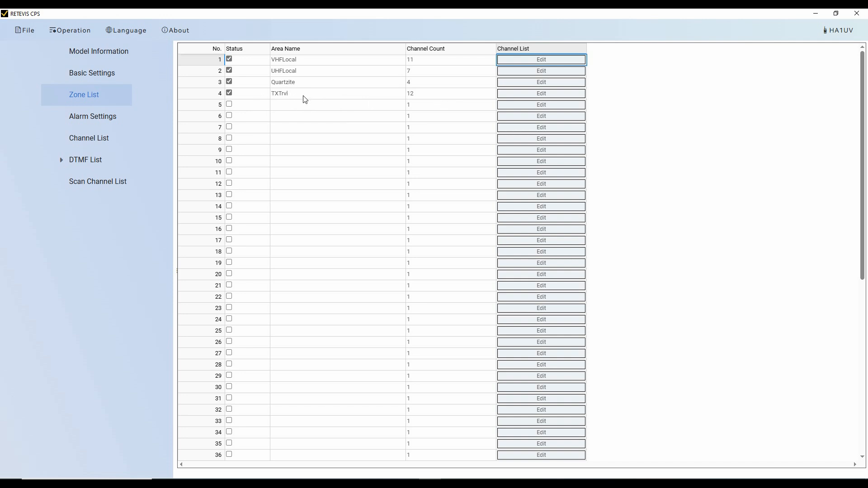
pyautogui.moveTo(539, 93)
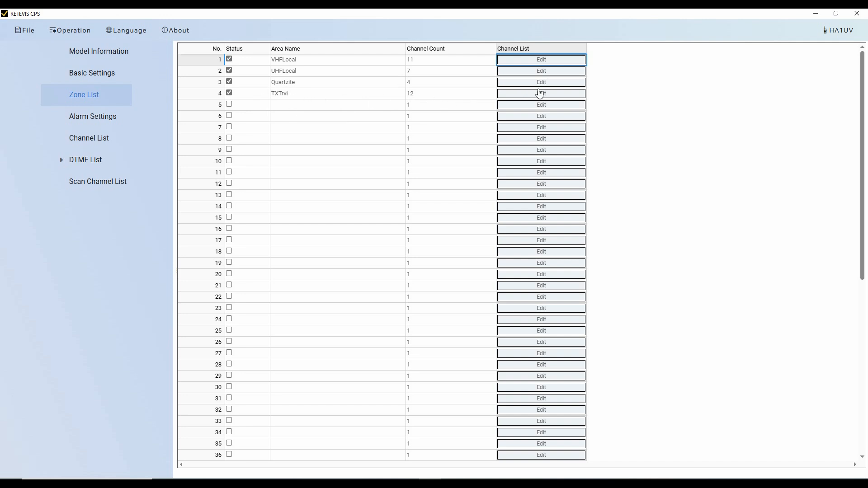
# - Review and save zone TXTrvl's channel members, including Tucson, Benson, Deming and Kerrville
pyautogui.click(540, 93)
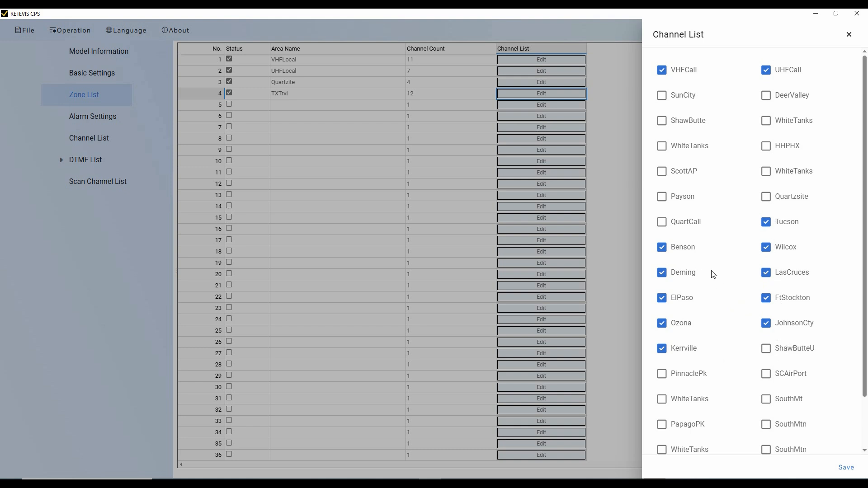
pyautogui.moveTo(715, 293)
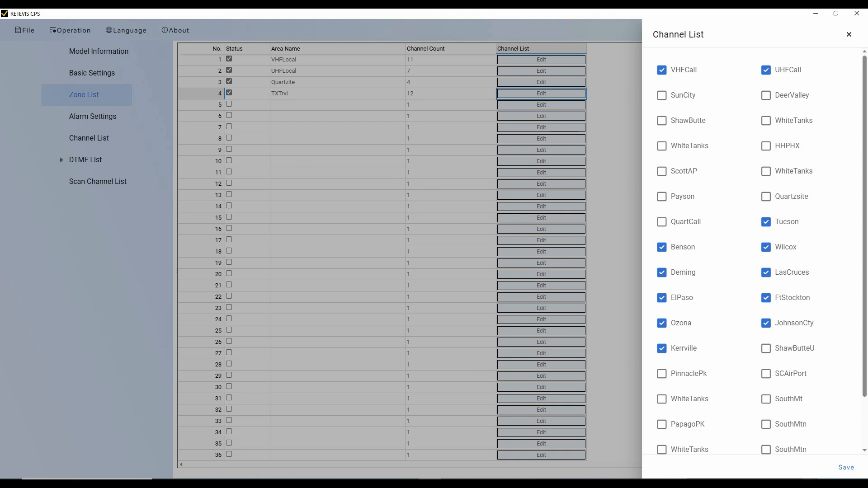
pyautogui.click(846, 467)
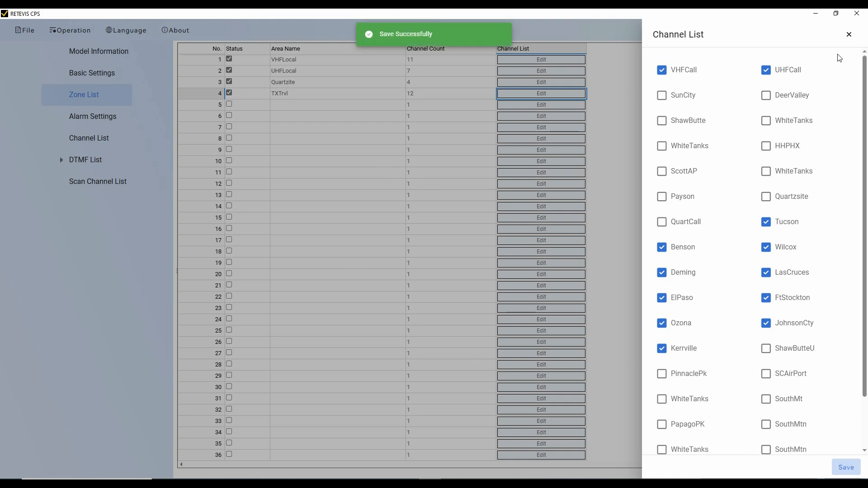
pyautogui.click(849, 34)
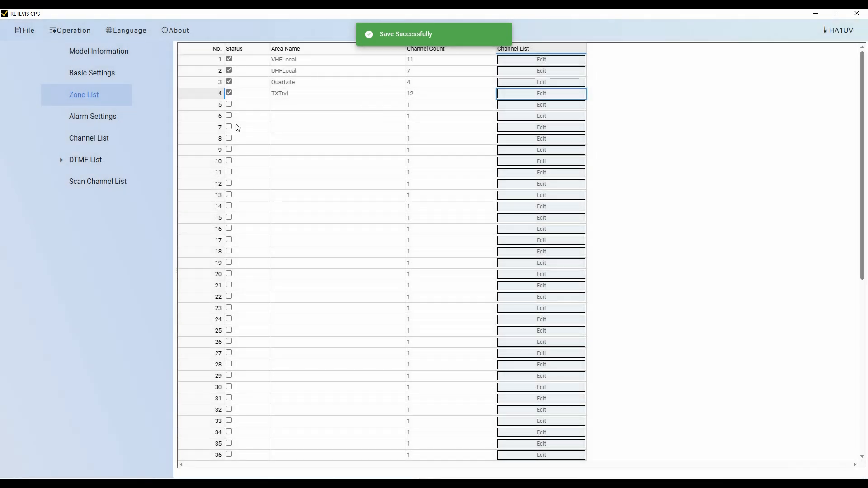
pyautogui.moveTo(292, 109)
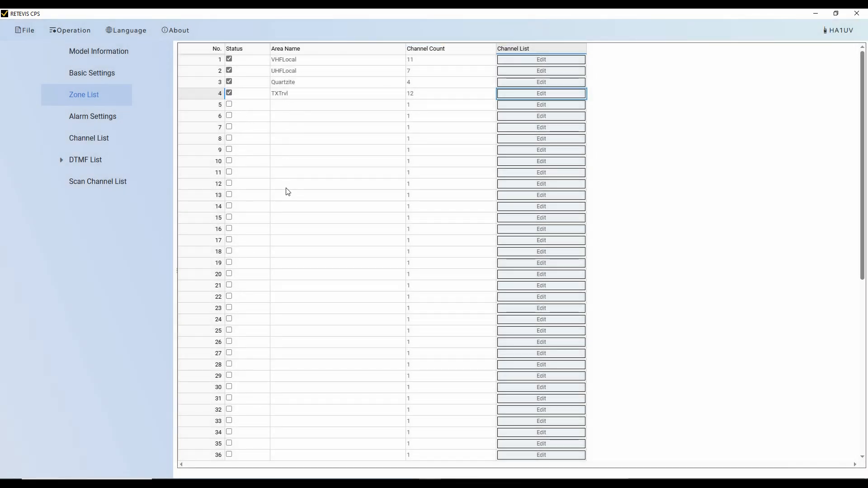
pyautogui.moveTo(219, 132)
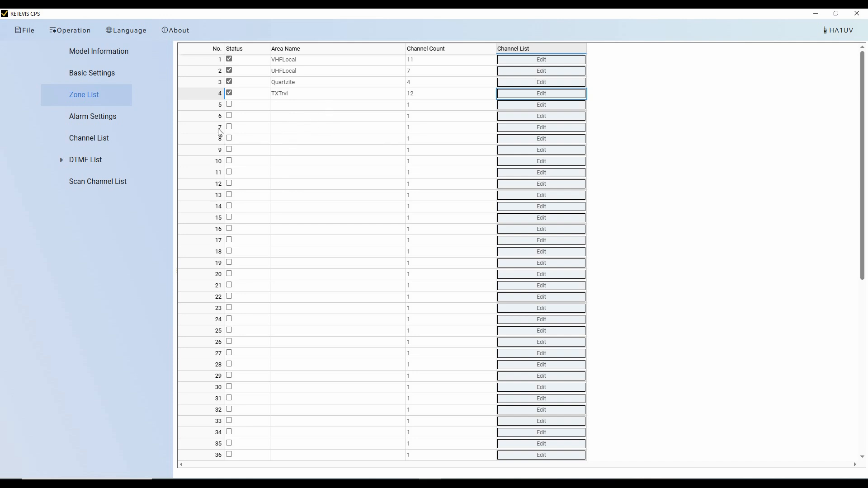
pyautogui.moveTo(305, 120)
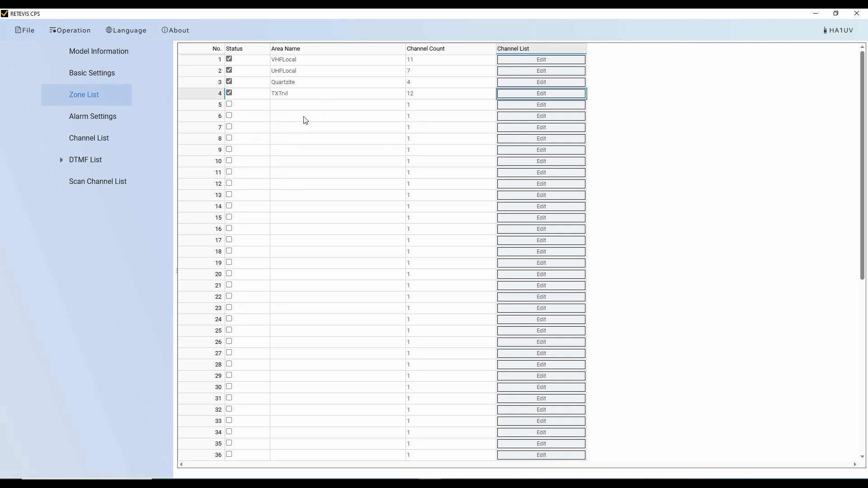
pyautogui.moveTo(292, 78)
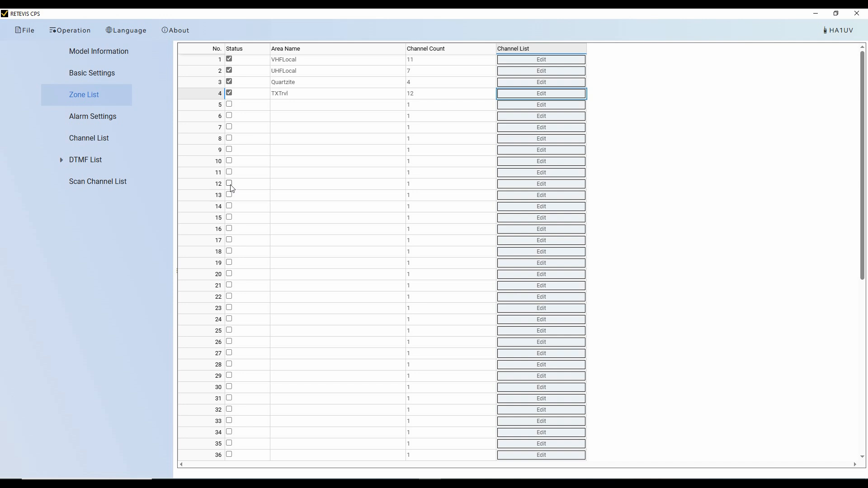
pyautogui.moveTo(240, 199)
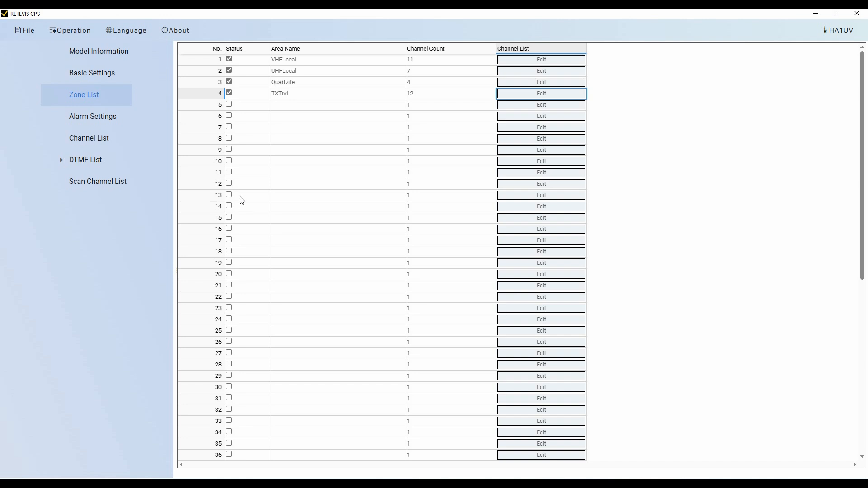
pyautogui.moveTo(269, 141)
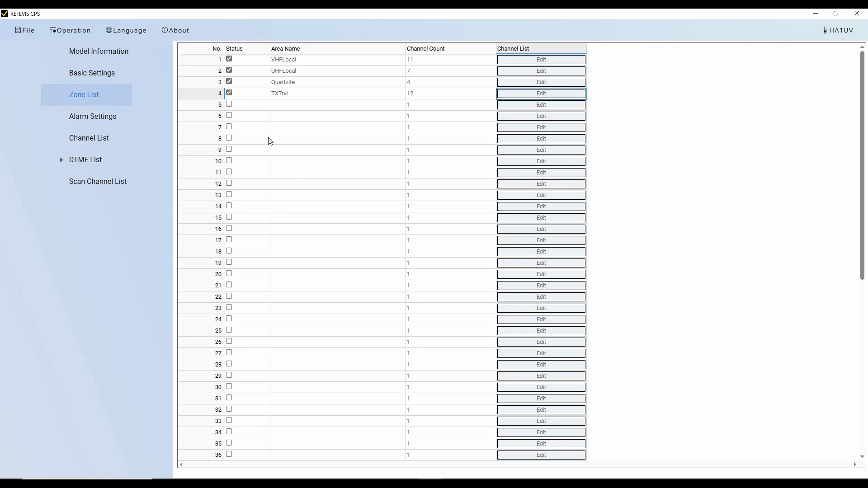
pyautogui.moveTo(293, 159)
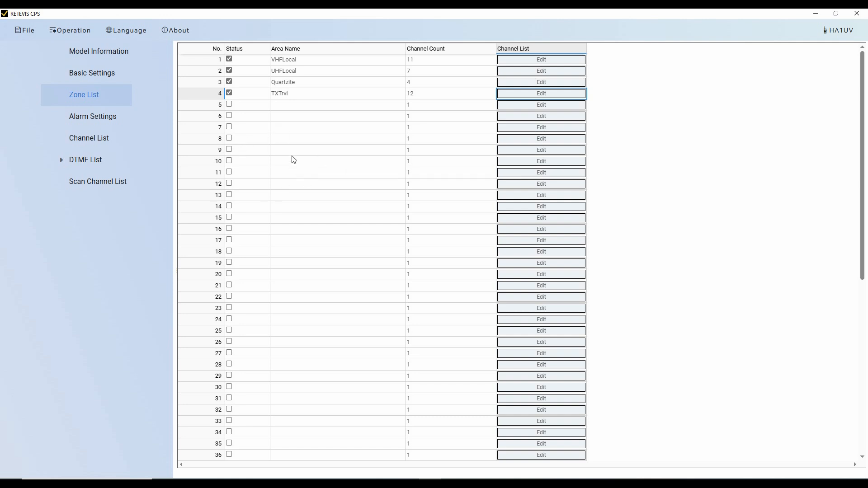
pyautogui.moveTo(295, 151)
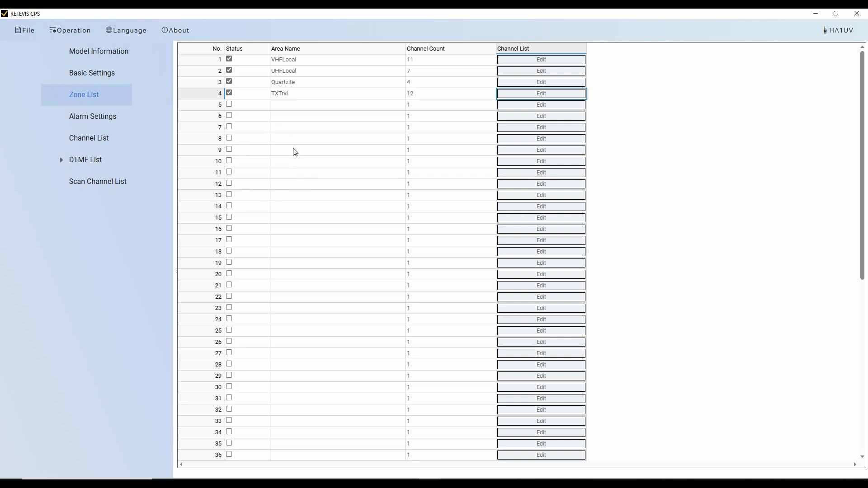
pyautogui.moveTo(305, 142)
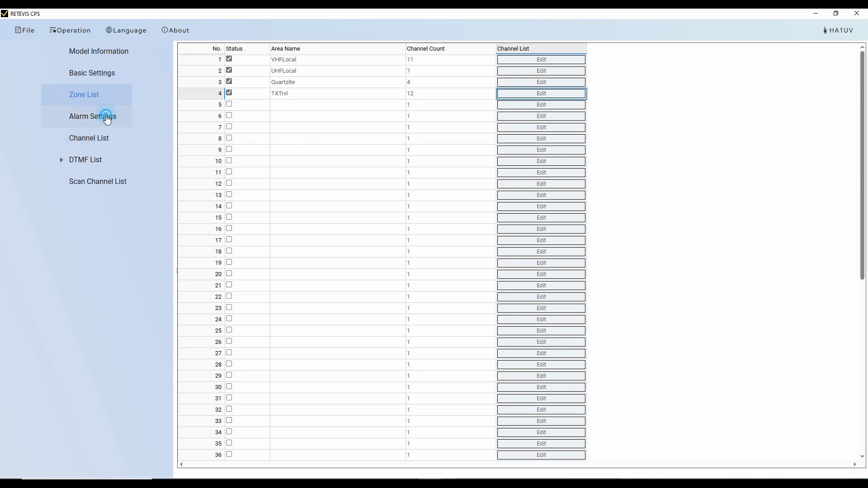
# - View the Alarm Settings page with its single enabled Emergency-1 regular alarm
pyautogui.click(106, 117)
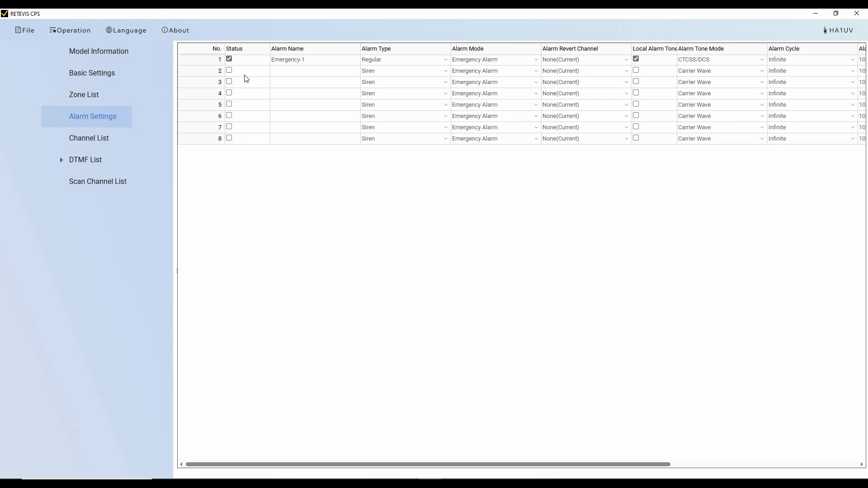
pyautogui.moveTo(658, 71)
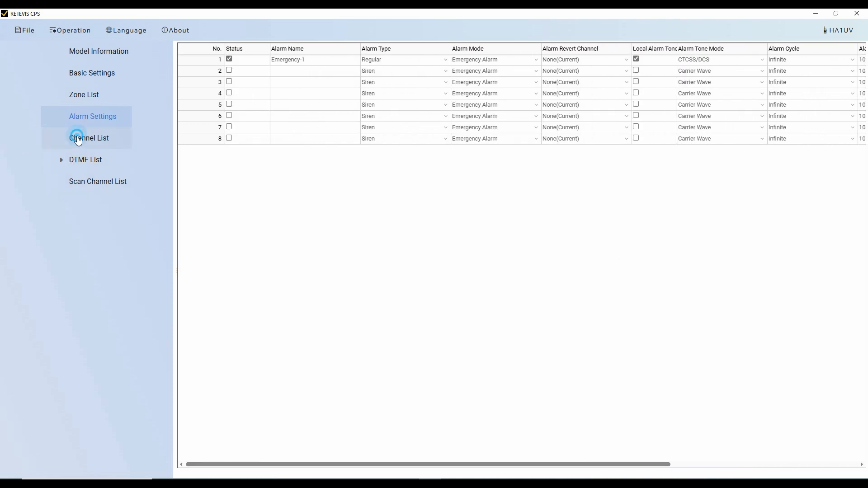
# - Enable empty channel 24 in the Channel List and name it test
pyautogui.click(89, 138)
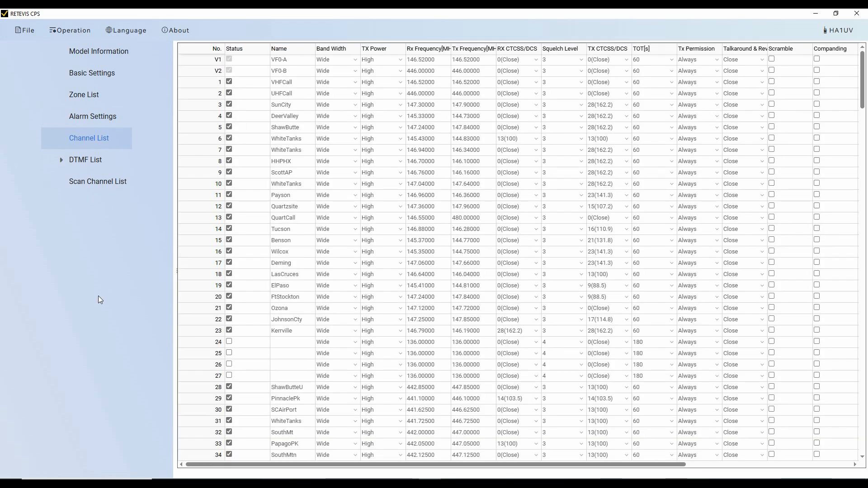
pyautogui.moveTo(211, 376)
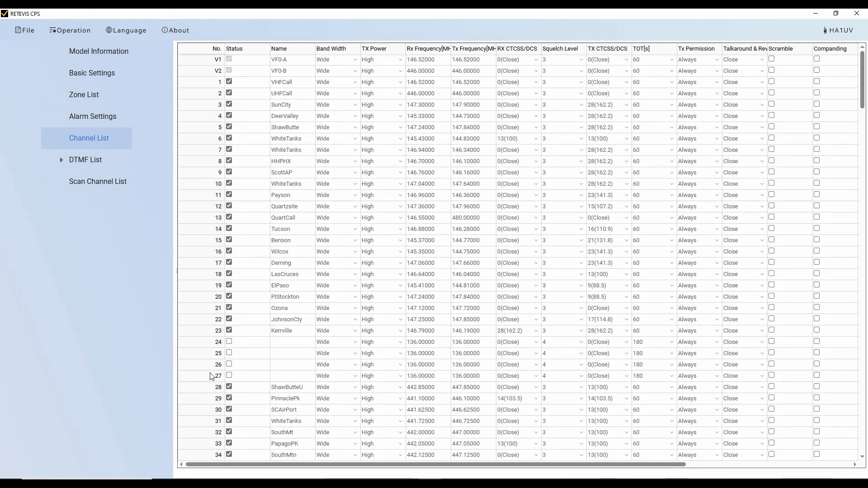
pyautogui.moveTo(276, 344)
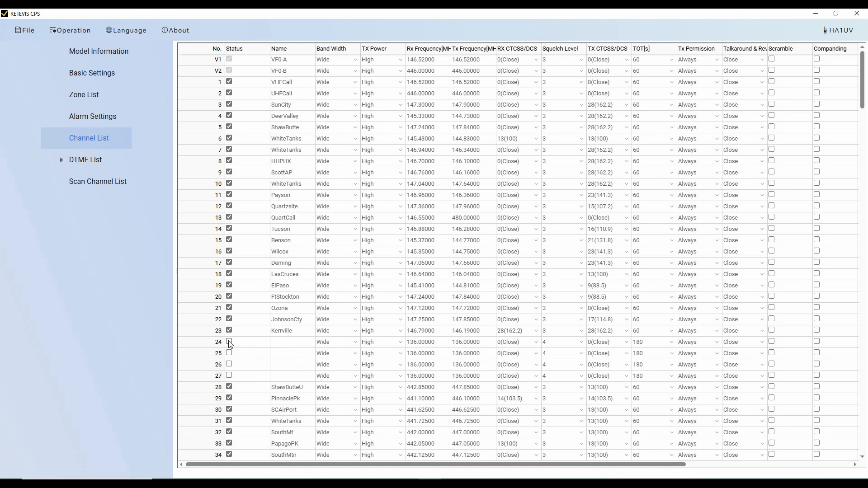
pyautogui.click(229, 342)
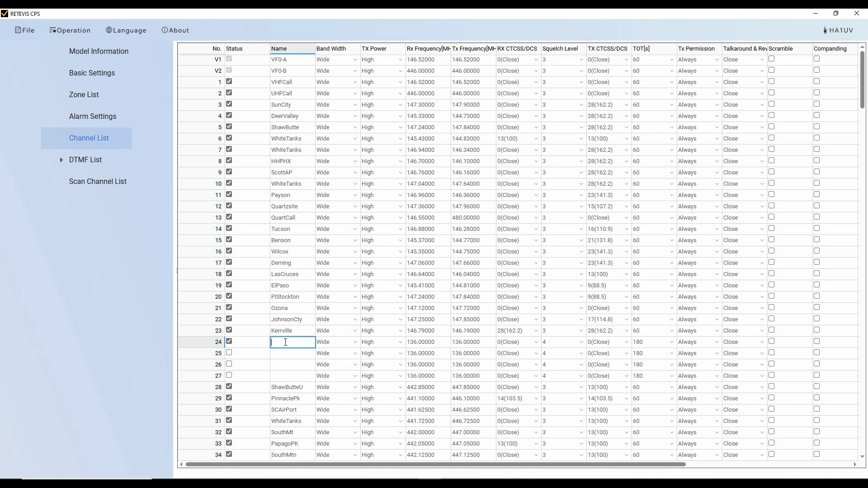
pyautogui.write('4')
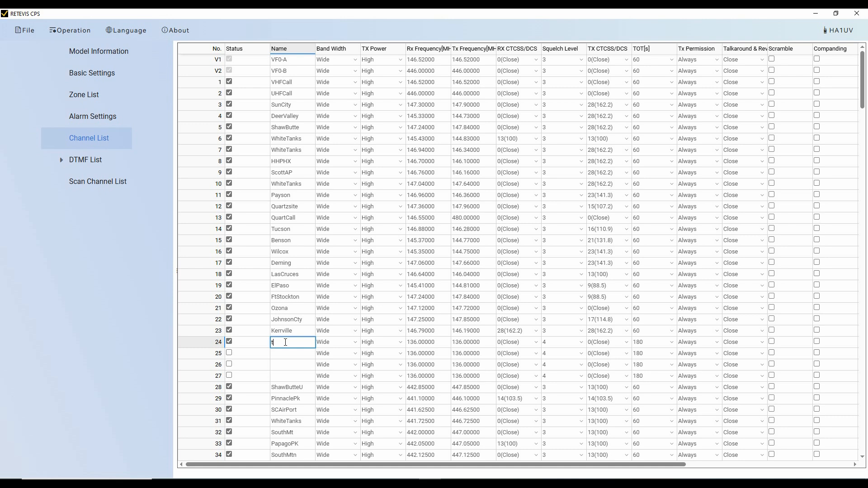
pyautogui.write('est')
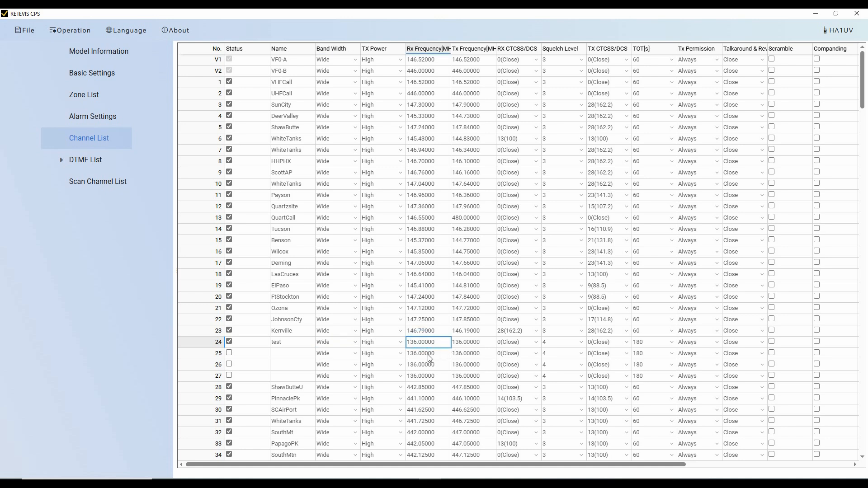
# - Set channel 24's Rx and Tx frequencies to 146.52000
pyautogui.write('146')
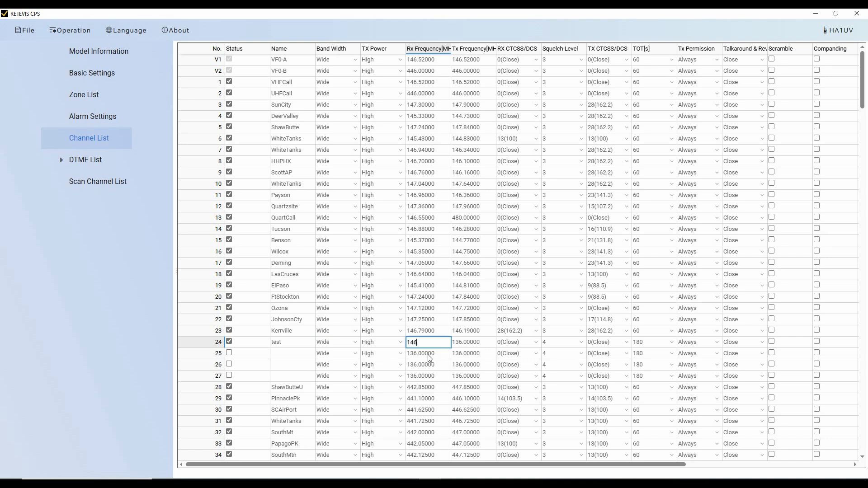
pyautogui.write('.520')
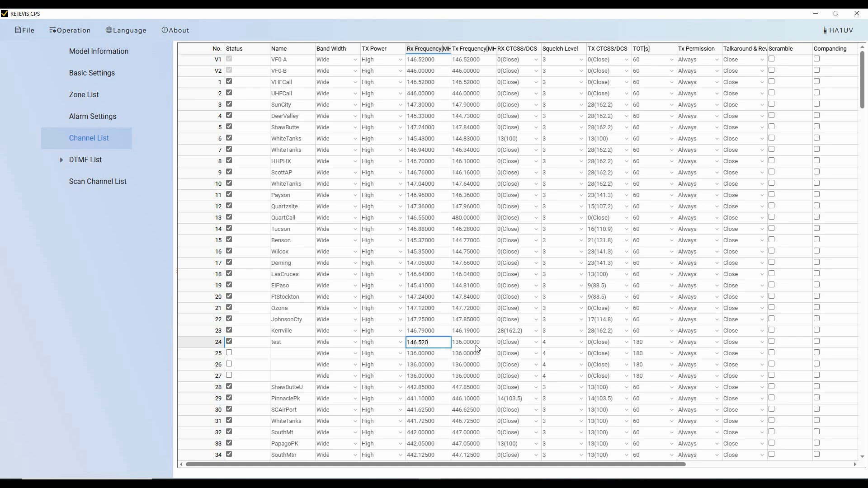
pyautogui.click(473, 342)
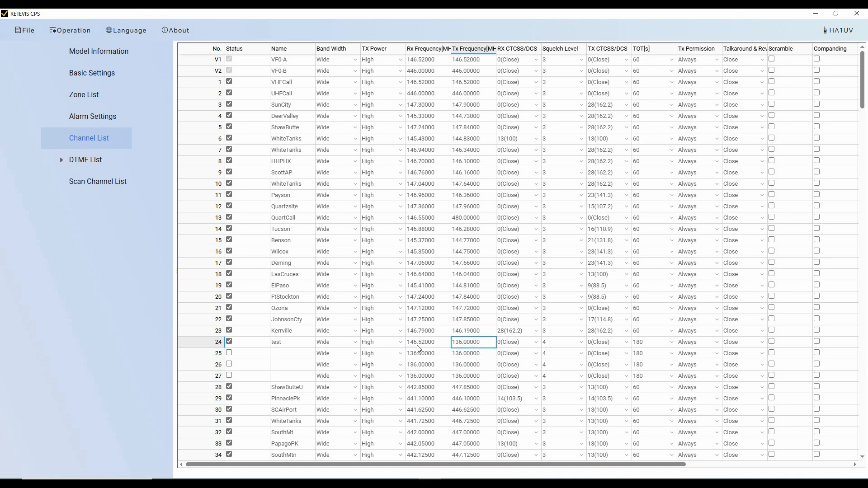
pyautogui.write('14')
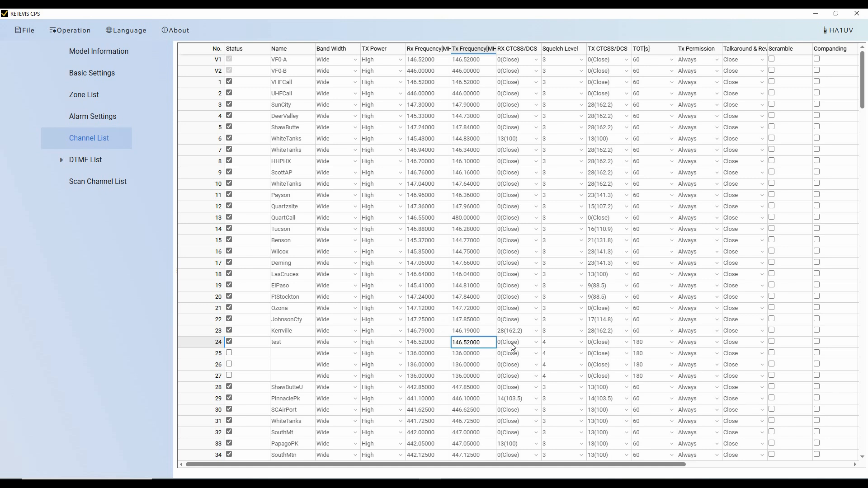
# - Keep channel 24's RX CTCSS/DCS at 0(Close) and set its squelch level to 3
pyautogui.click(534, 342)
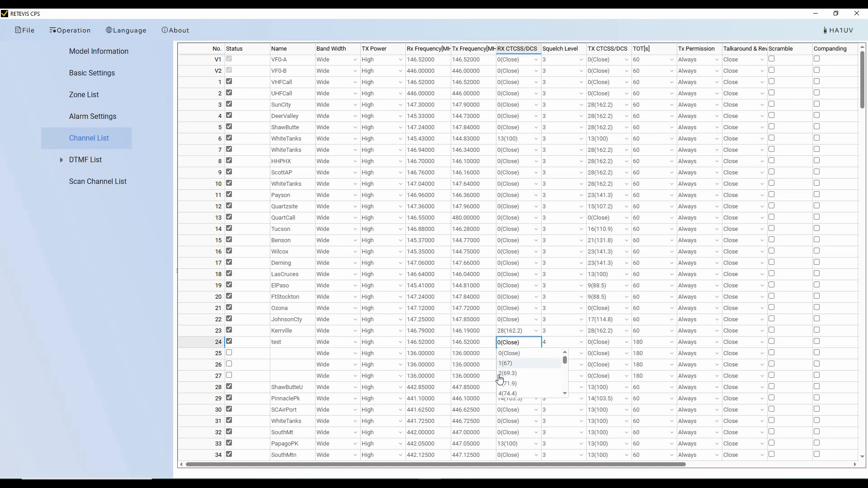
pyautogui.moveTo(513, 376)
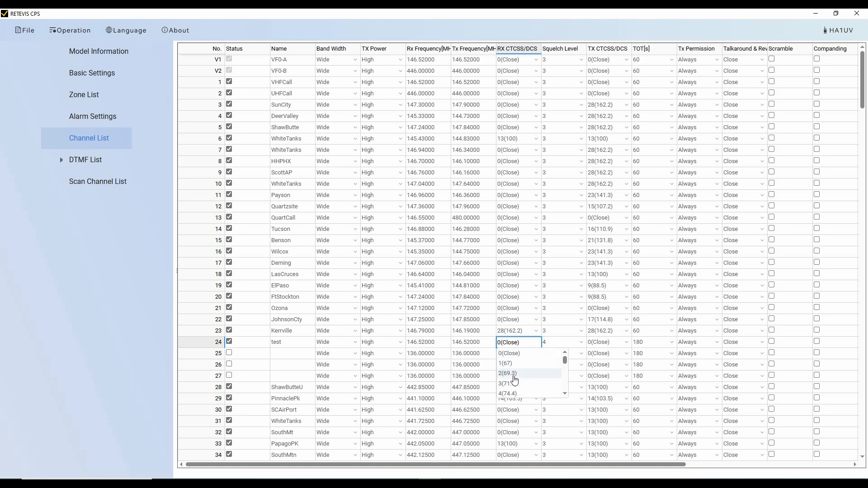
pyautogui.scroll(-3)
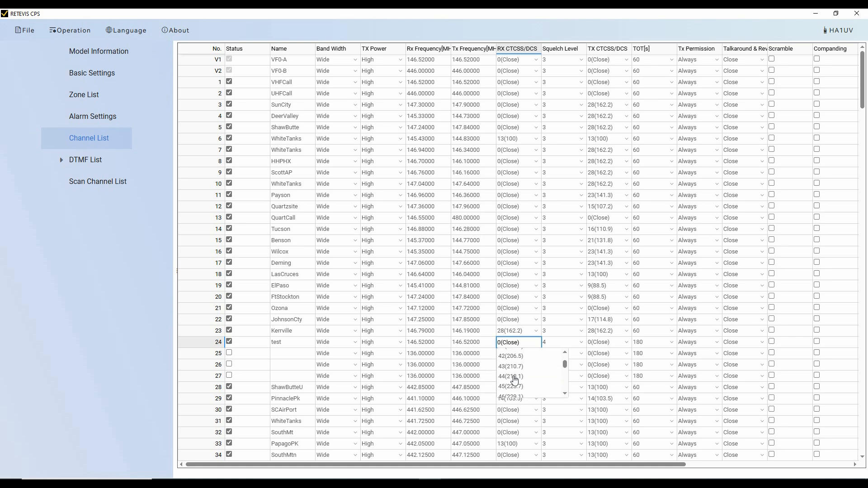
pyautogui.scroll(-3)
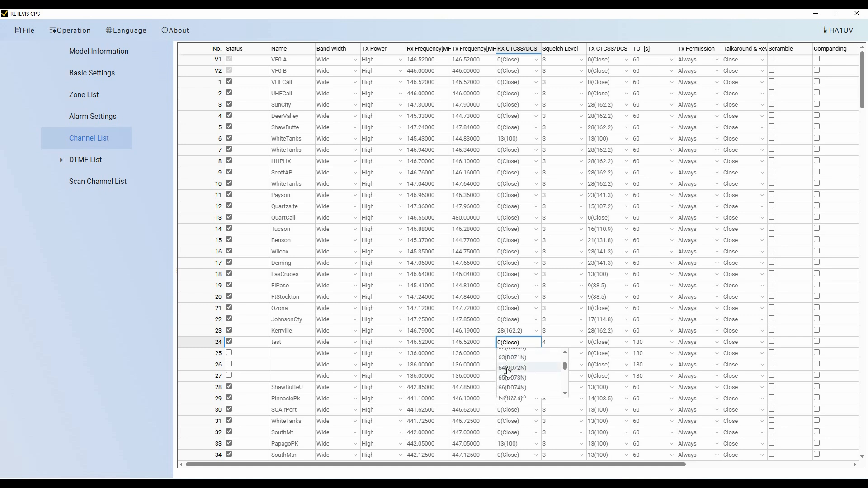
pyautogui.moveTo(519, 373)
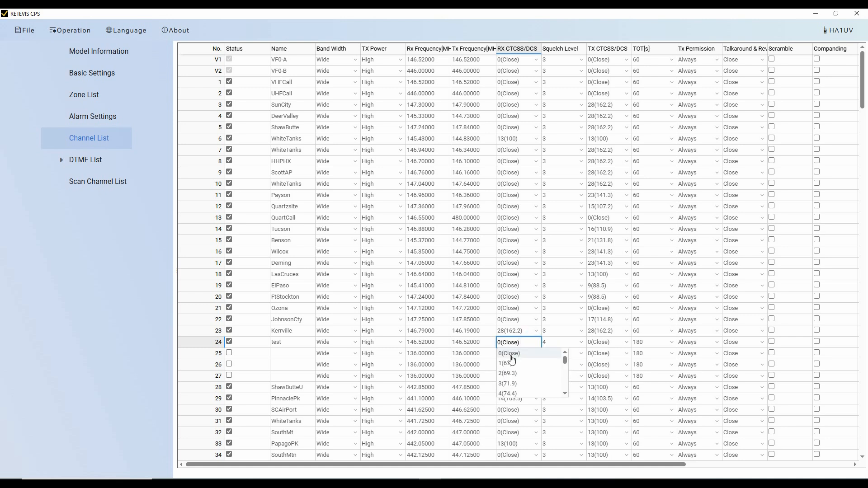
pyautogui.click(508, 353)
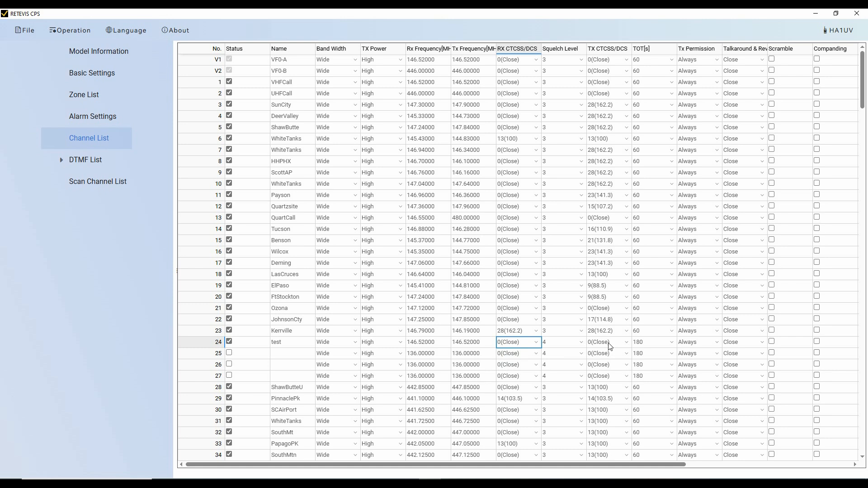
pyautogui.moveTo(561, 351)
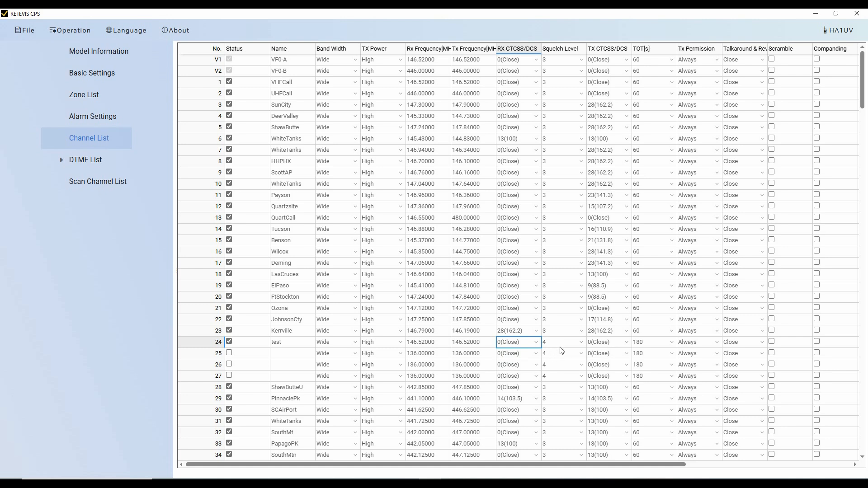
pyautogui.click(576, 341)
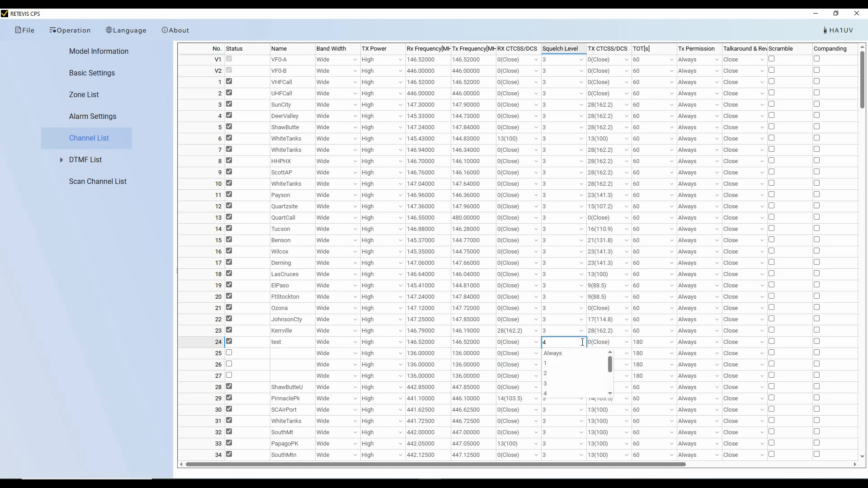
pyautogui.scroll(-3)
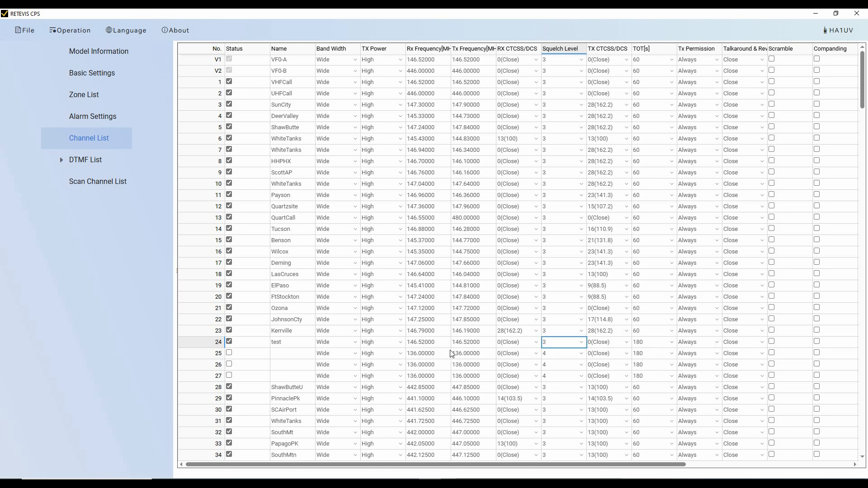
pyautogui.moveTo(416, 338)
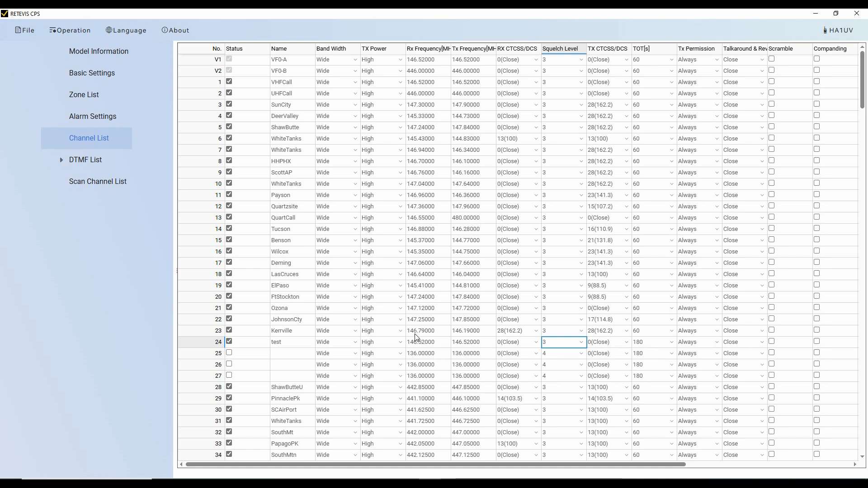
pyautogui.moveTo(474, 337)
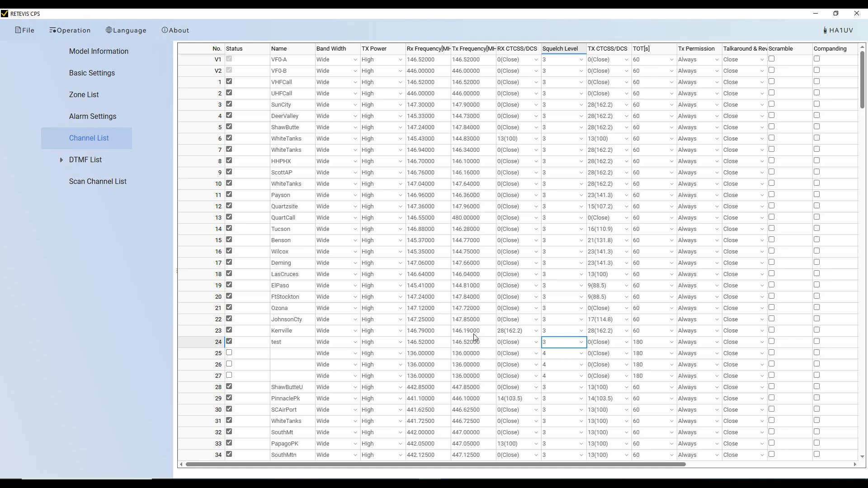
pyautogui.moveTo(471, 348)
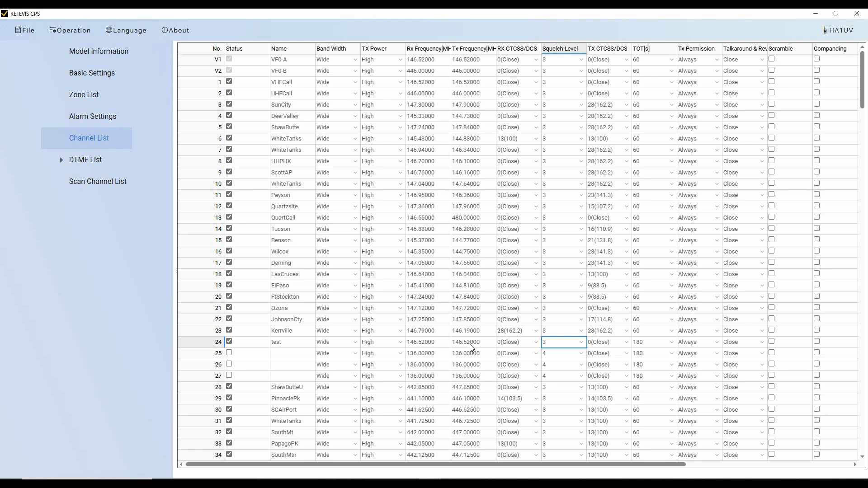
pyautogui.moveTo(406, 348)
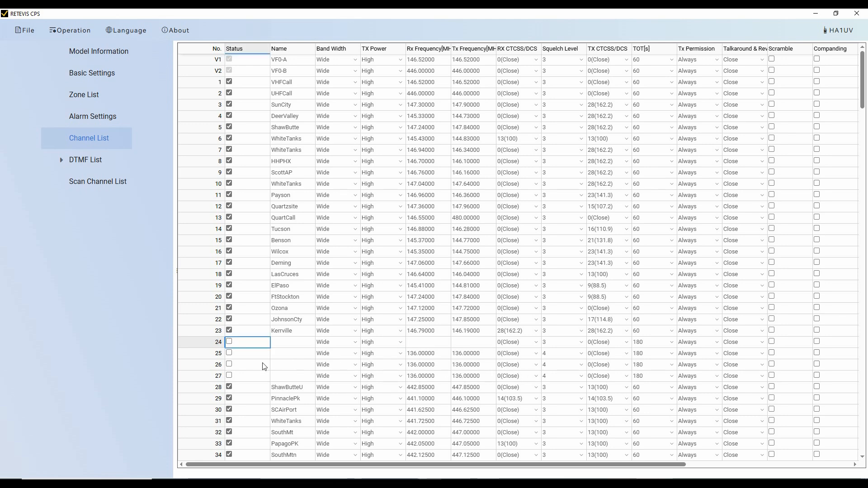
# - Untick channel 24's Status and blank its name and both frequencies
pyautogui.scroll(-3)
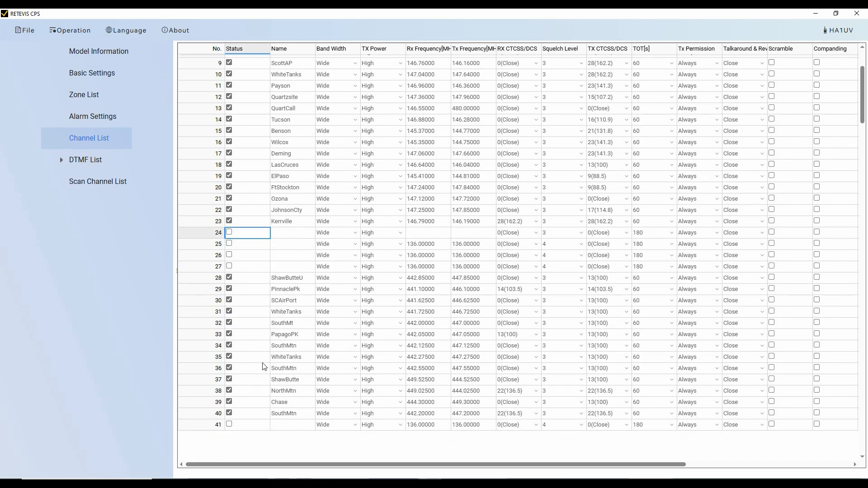
# - Expand the DTMF List node to show the DTMF Settings and DTMF List pages
pyautogui.scroll(-3)
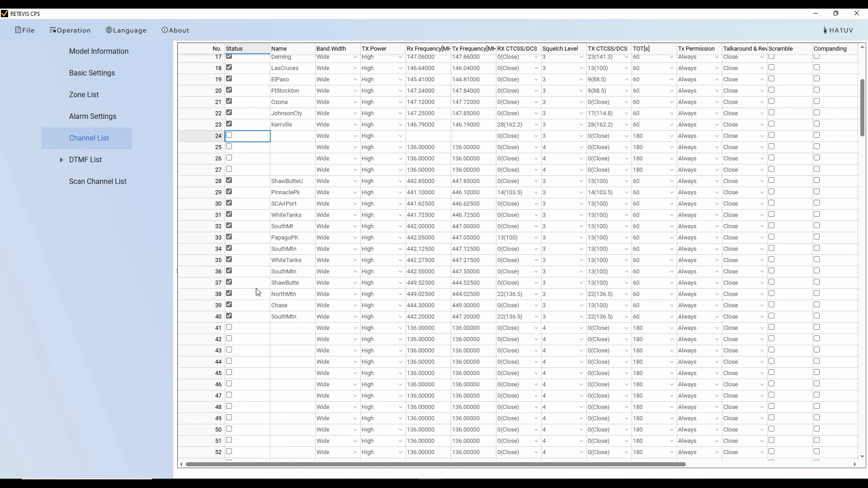
pyautogui.moveTo(283, 374)
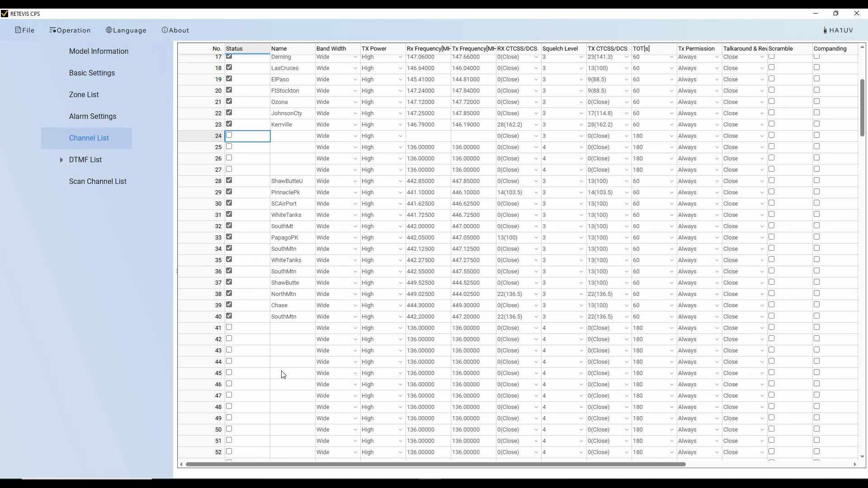
pyautogui.moveTo(72, 166)
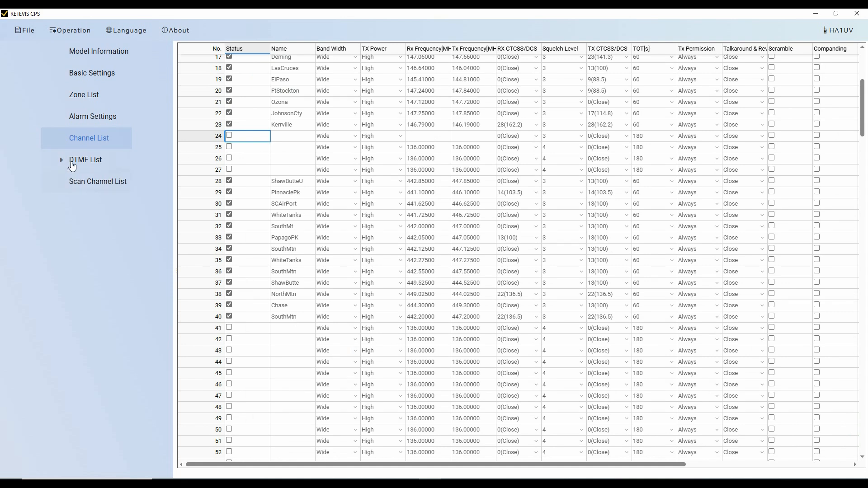
pyautogui.click(61, 160)
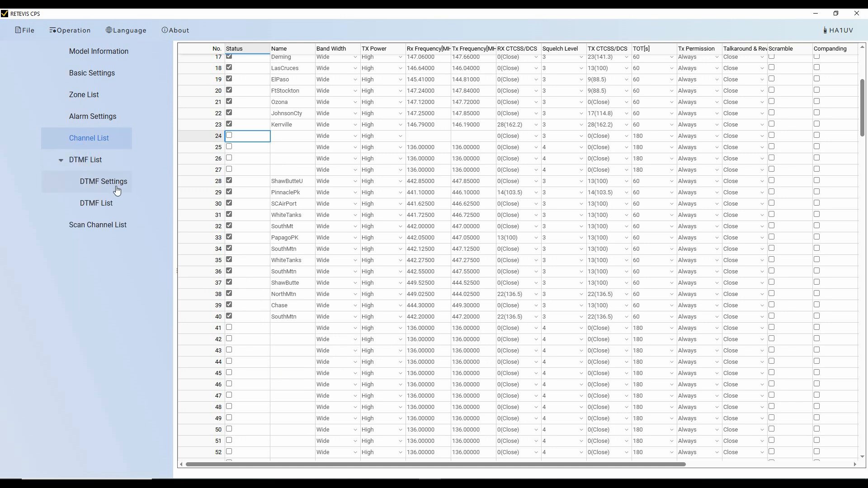
# - Review the DTMF Settings and DTMF List pages, then view scan groups VHFLocal, UHFLocal and Quartzsite
pyautogui.click(103, 181)
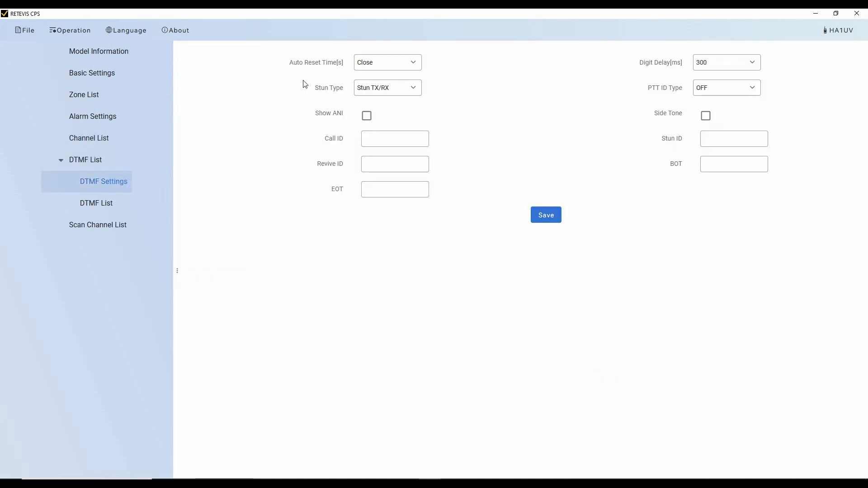
pyautogui.moveTo(342, 137)
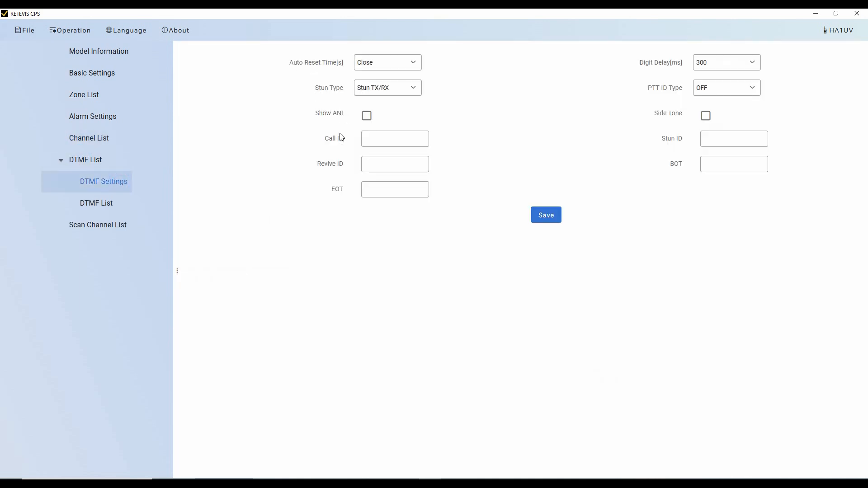
pyautogui.moveTo(608, 76)
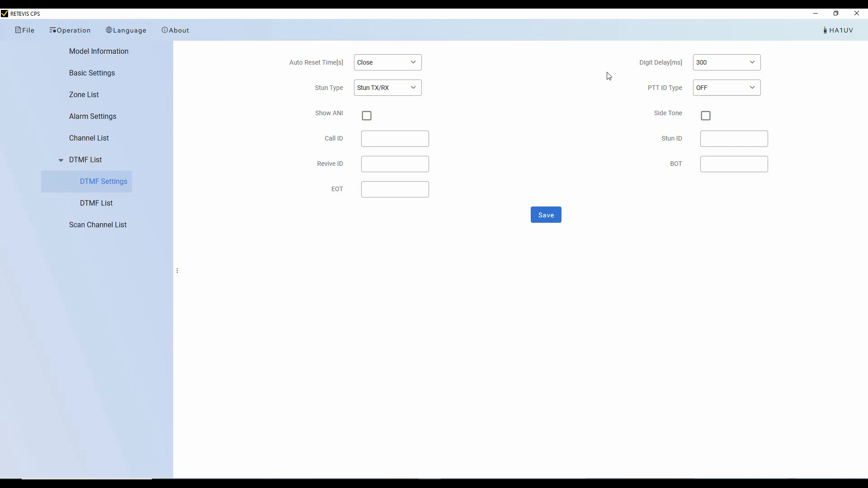
pyautogui.moveTo(308, 204)
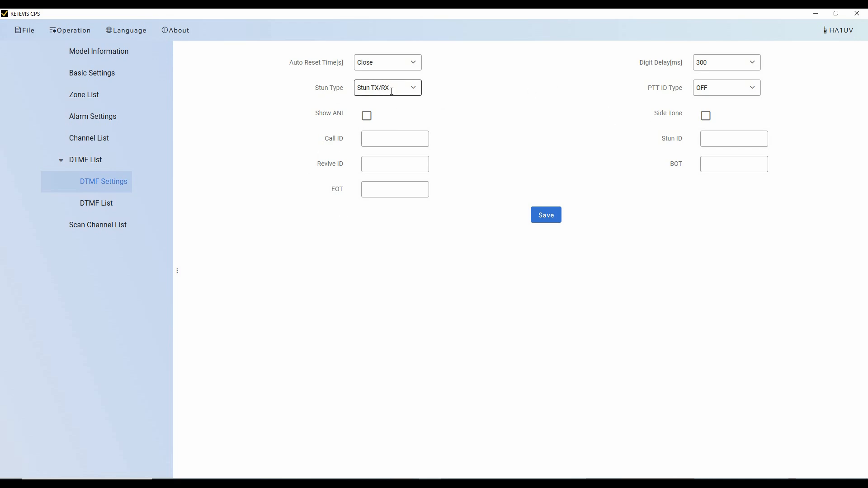
pyautogui.click(394, 139)
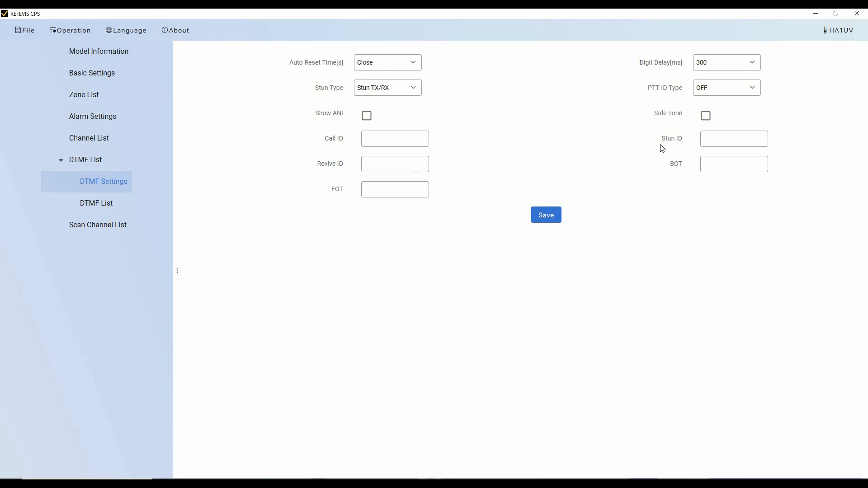
pyautogui.moveTo(272, 101)
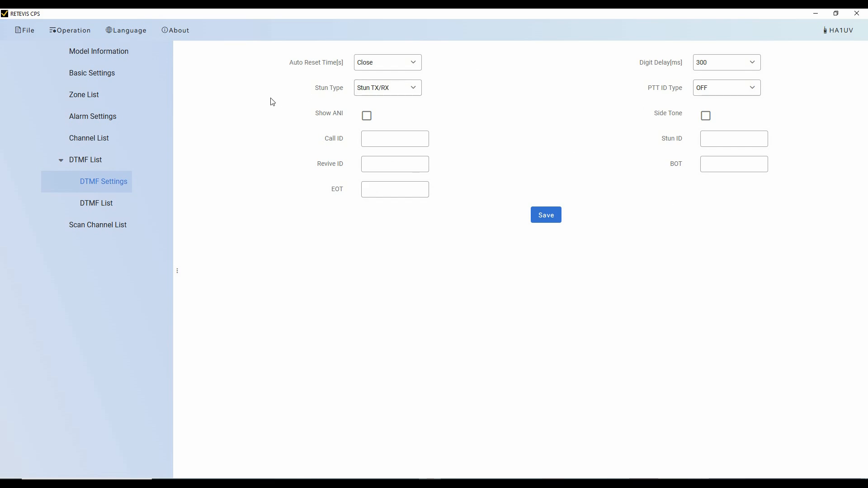
pyautogui.click(96, 203)
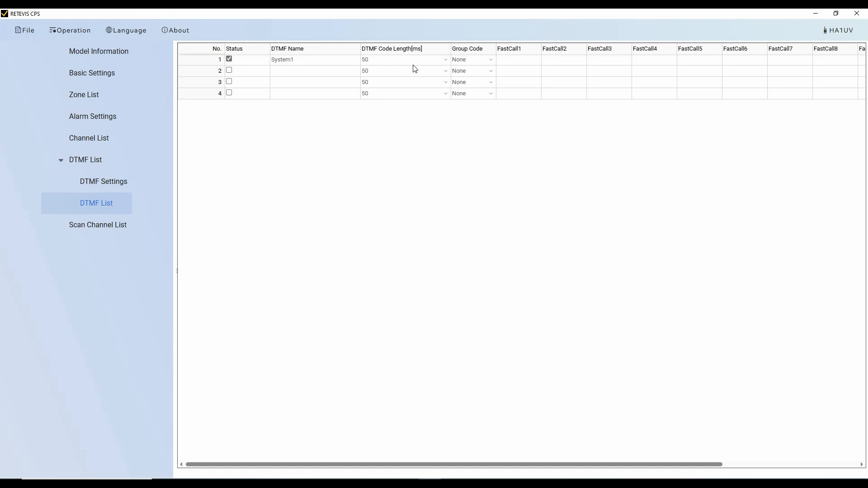
pyautogui.moveTo(416, 67)
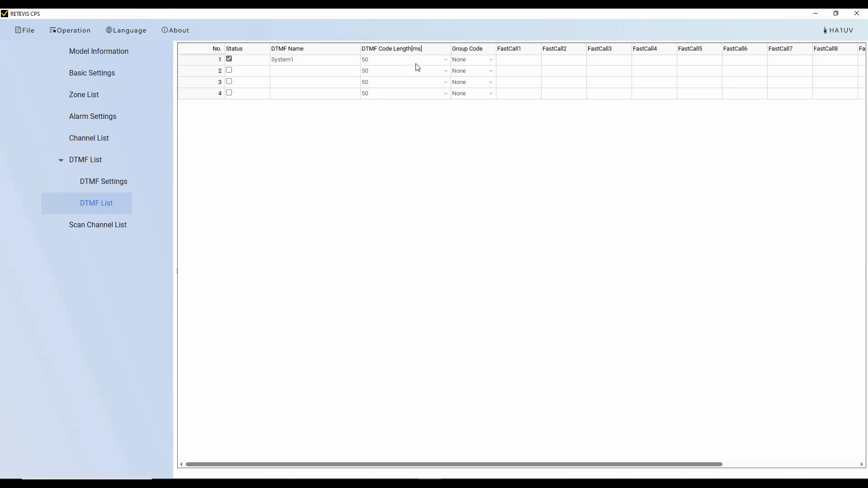
pyautogui.moveTo(358, 208)
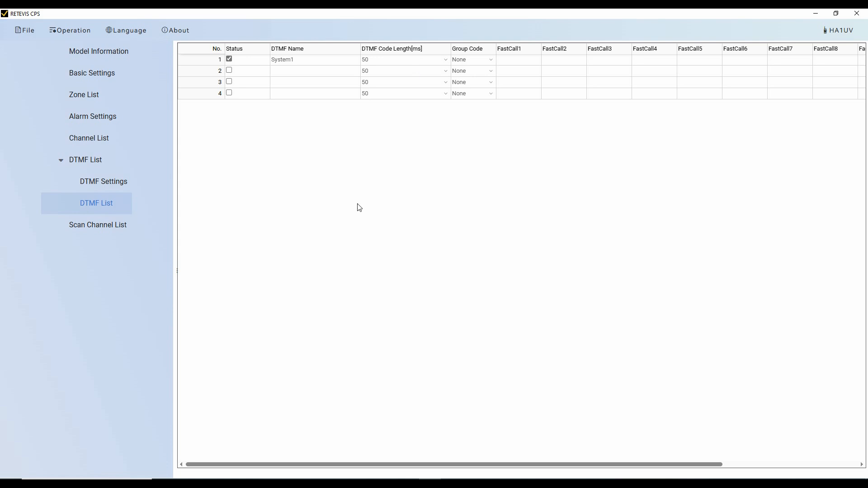
pyautogui.click(98, 224)
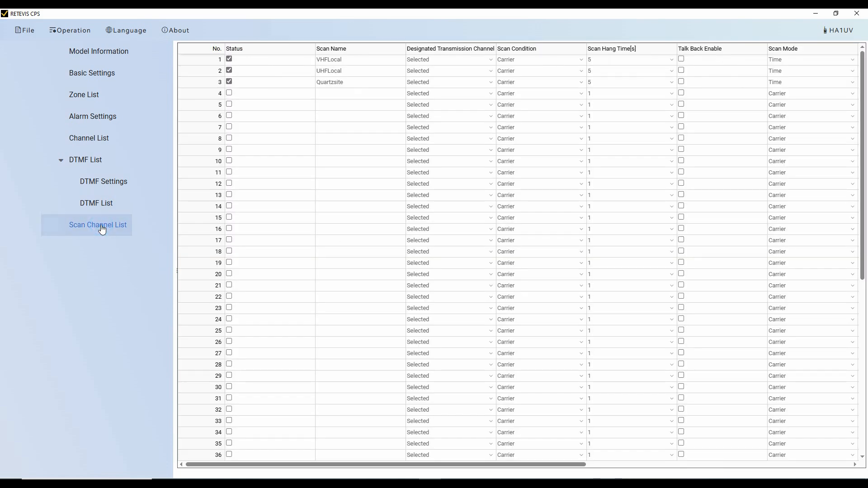
pyautogui.moveTo(304, 278)
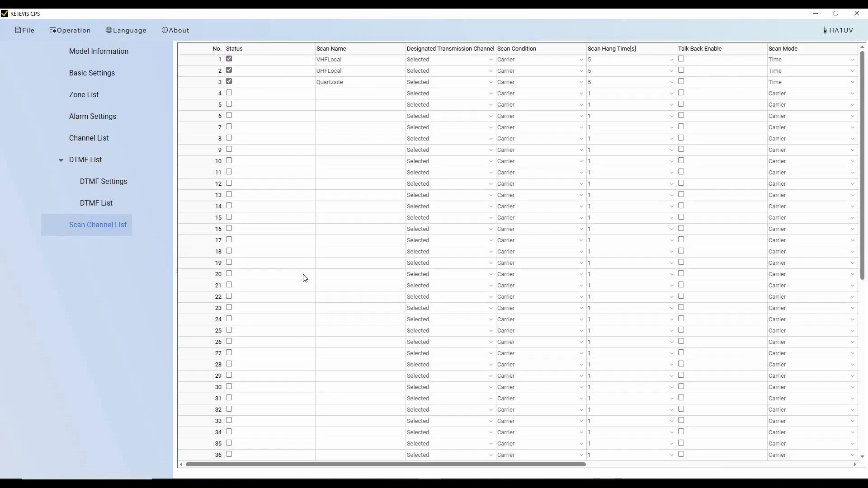
pyautogui.moveTo(260, 223)
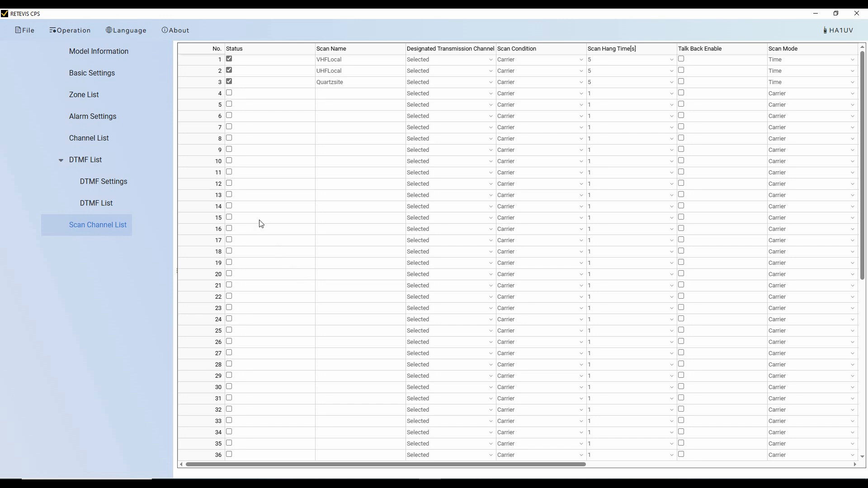
pyautogui.moveTo(235, 65)
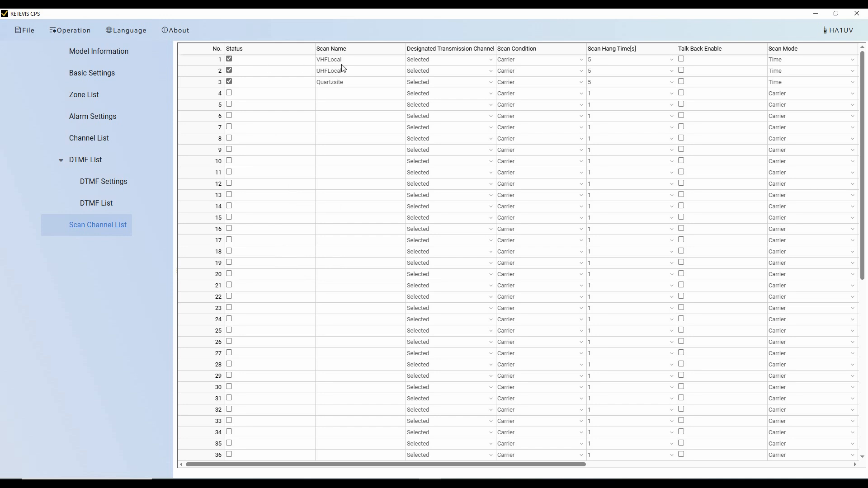
pyautogui.moveTo(343, 66)
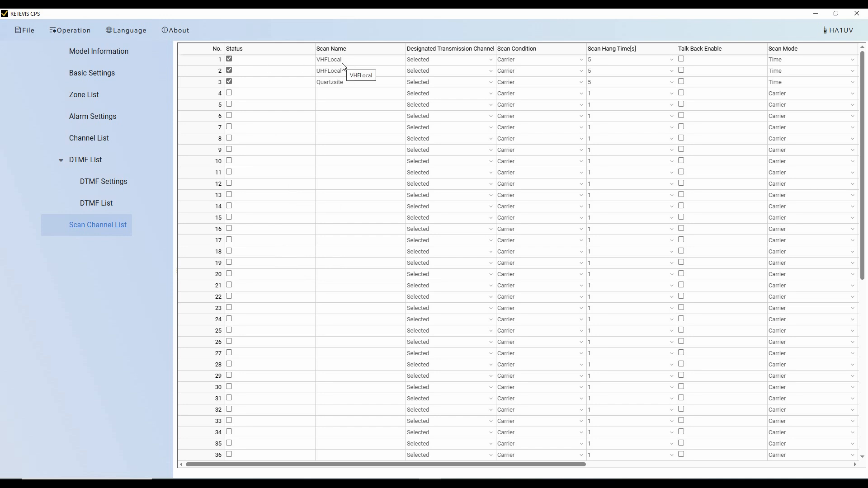
pyautogui.moveTo(294, 65)
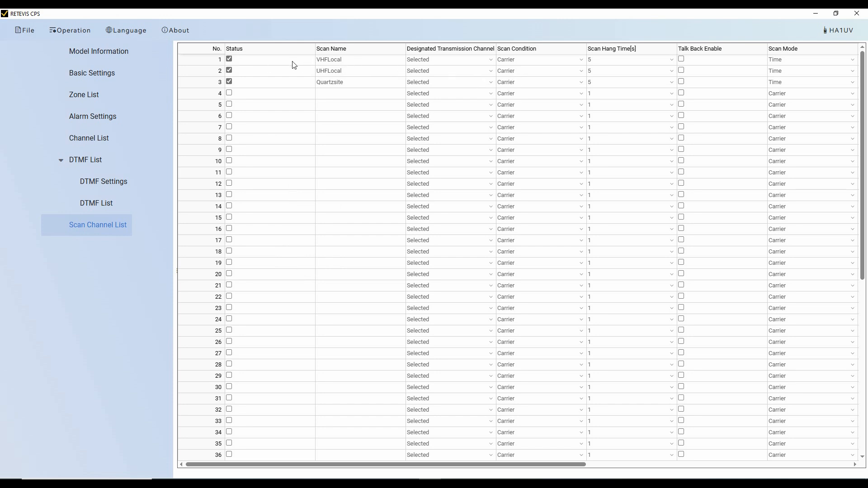
pyautogui.moveTo(676, 68)
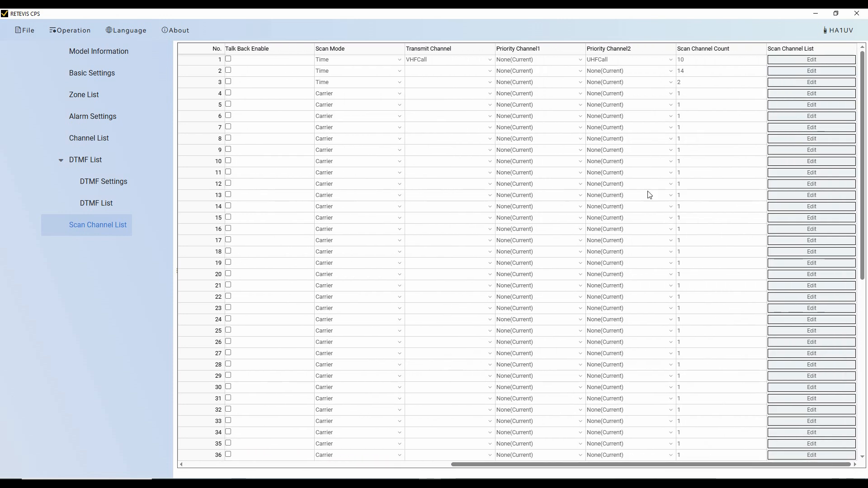
# - Review VHFLocal's 10 scan channels, like VHFCall and SunCity, and return to Channel List
pyautogui.click(811, 59)
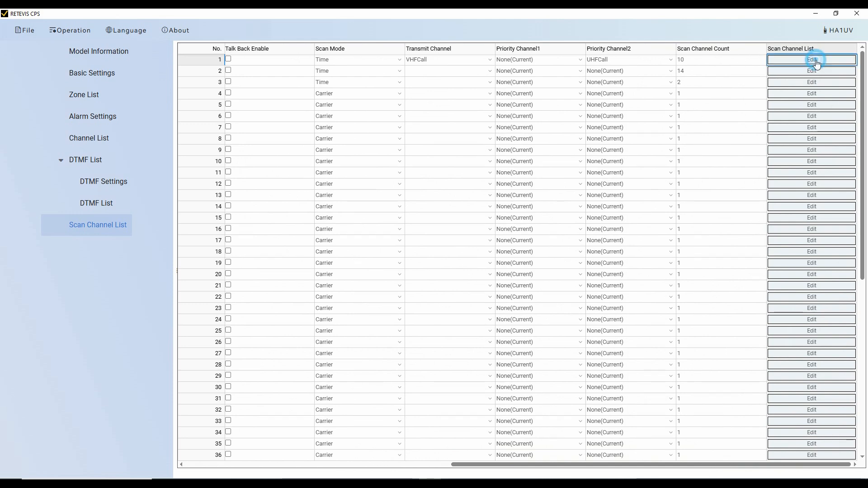
pyautogui.click(811, 59)
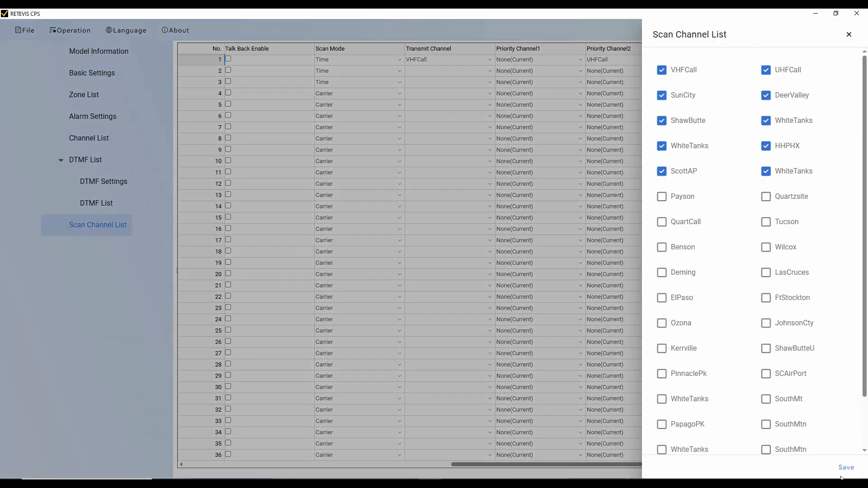
pyautogui.click(846, 467)
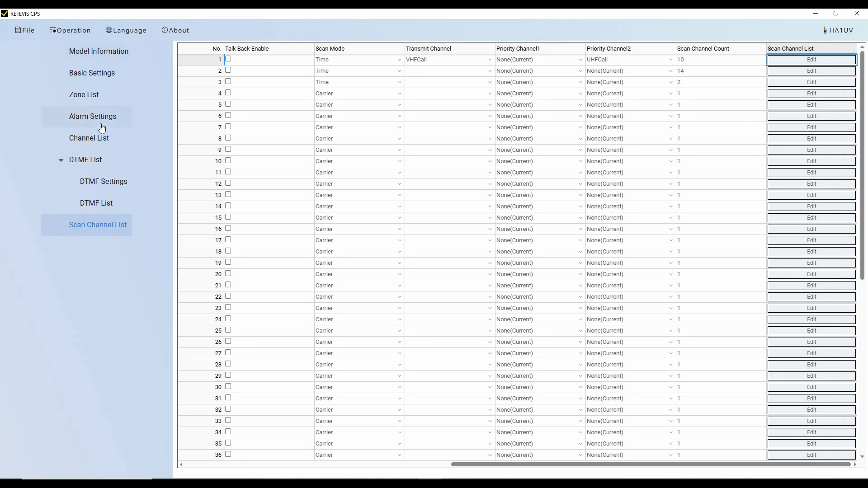
pyautogui.click(89, 139)
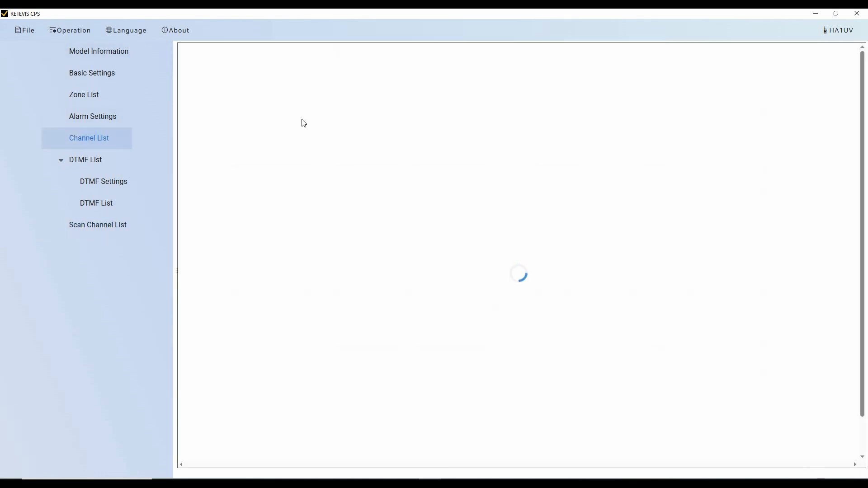
# - Save the codeplug as a new JSON file in 02222025 DL with the suggested name
pyautogui.click(88, 138)
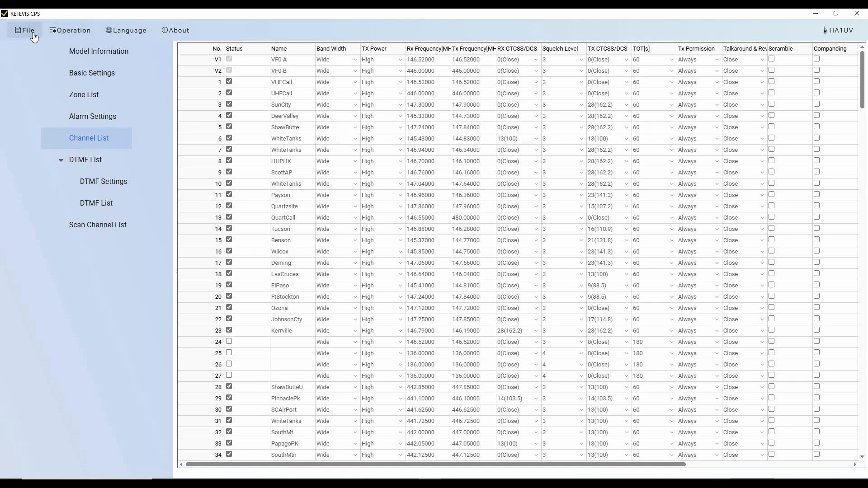
pyautogui.click(26, 30)
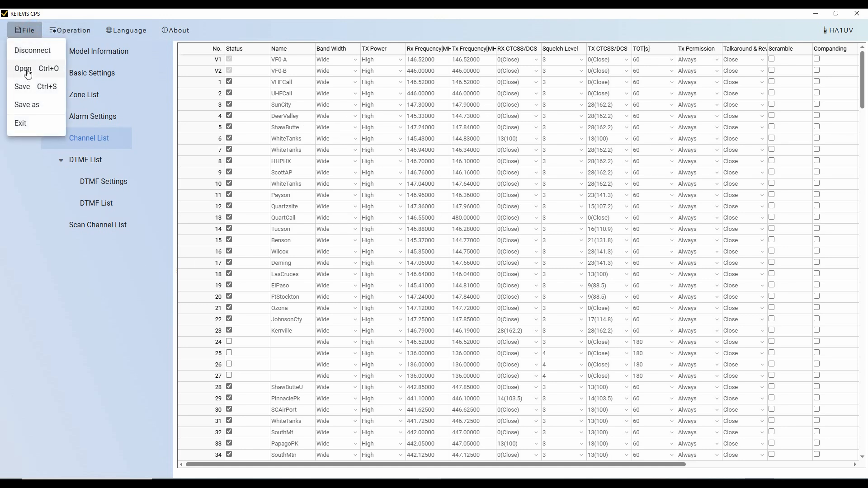
pyautogui.moveTo(27, 105)
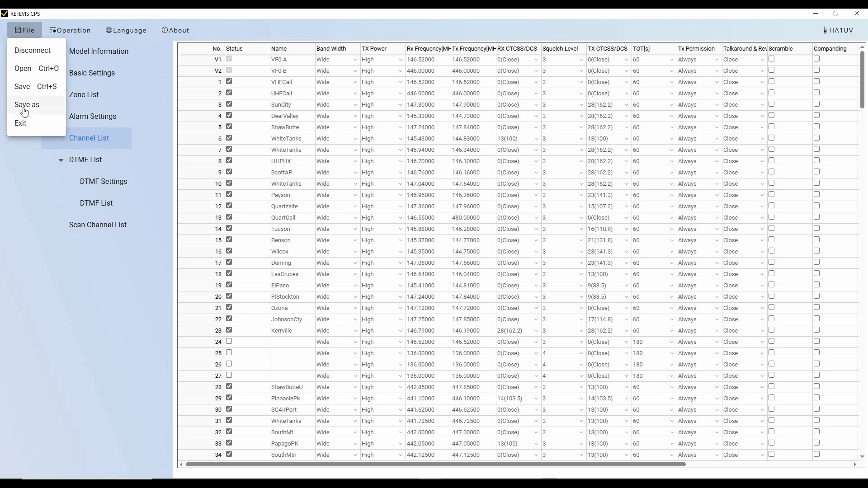
pyautogui.click(26, 107)
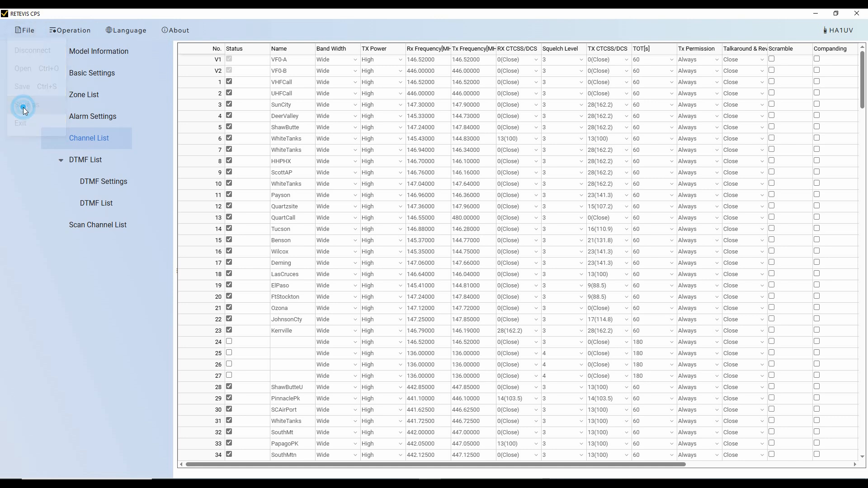
pyautogui.click(25, 105)
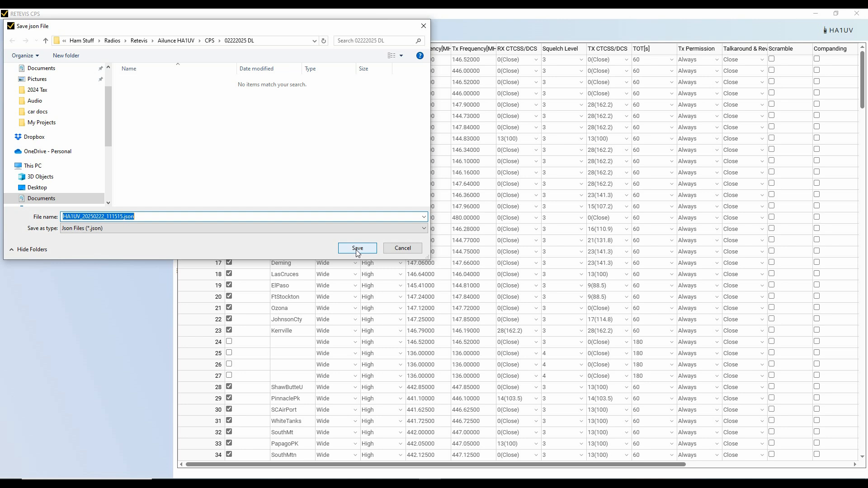
pyautogui.click(357, 249)
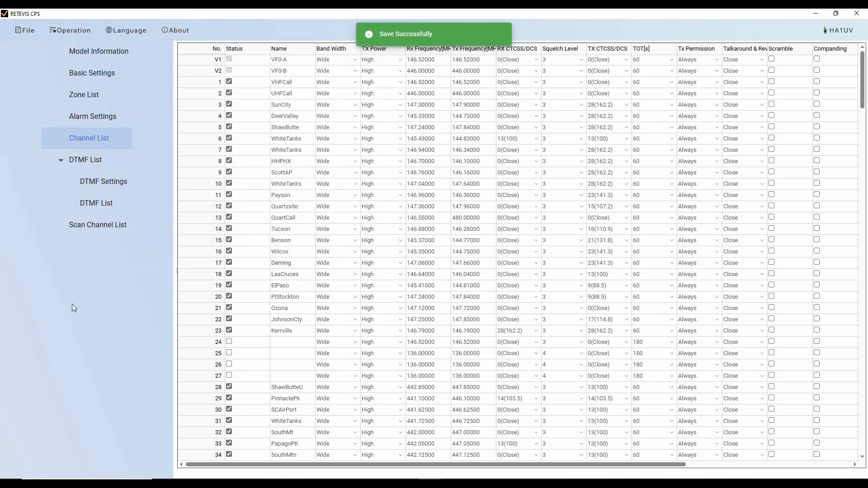
pyautogui.moveTo(54, 202)
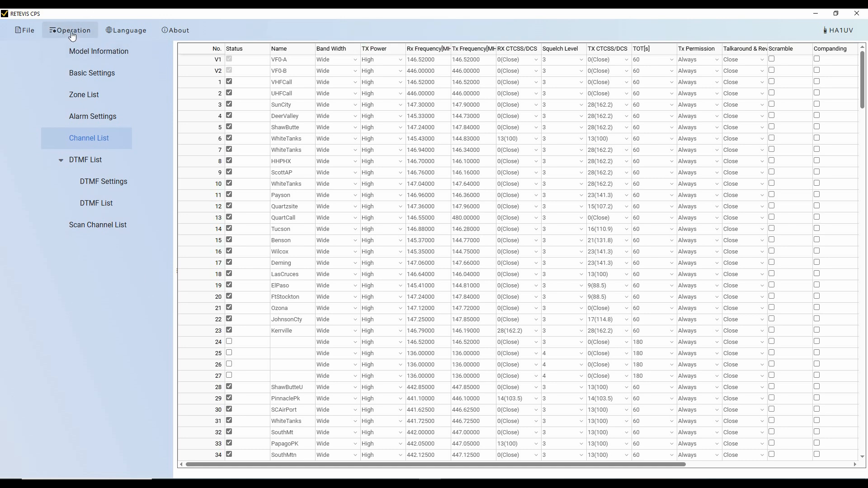
# - Start writing the codeplug to the HA1UV radio with Operation > Write
pyautogui.click(70, 30)
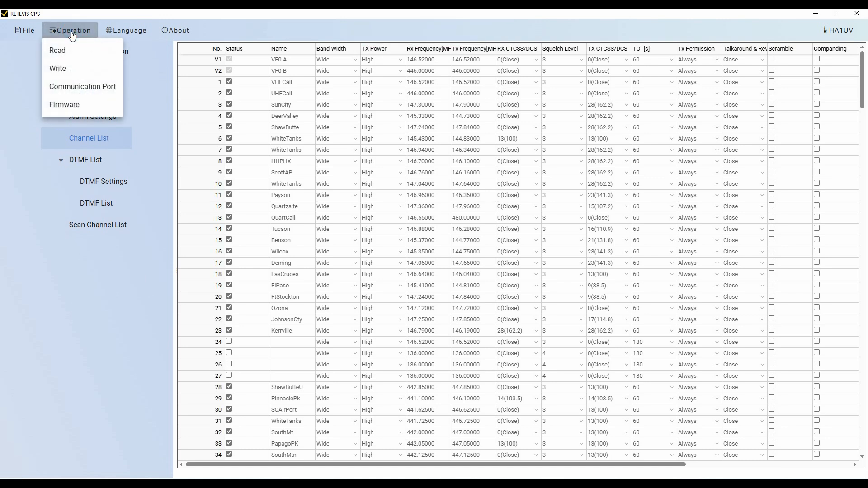
pyautogui.moveTo(61, 70)
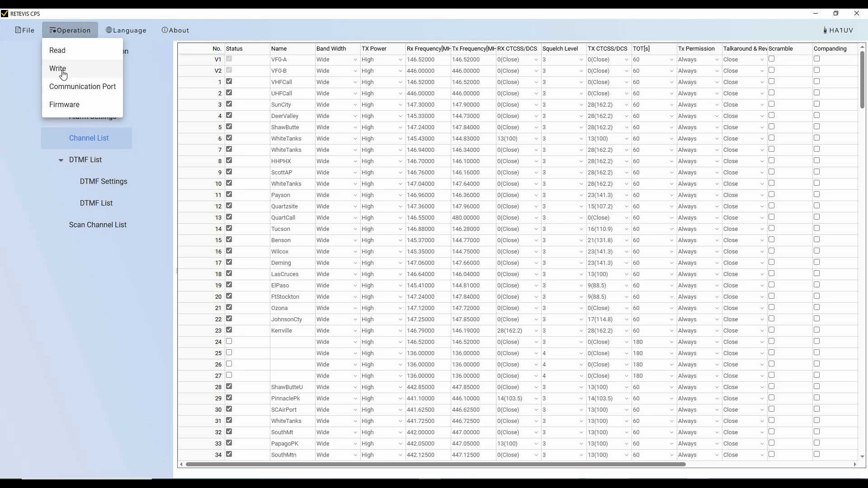
pyautogui.click(57, 69)
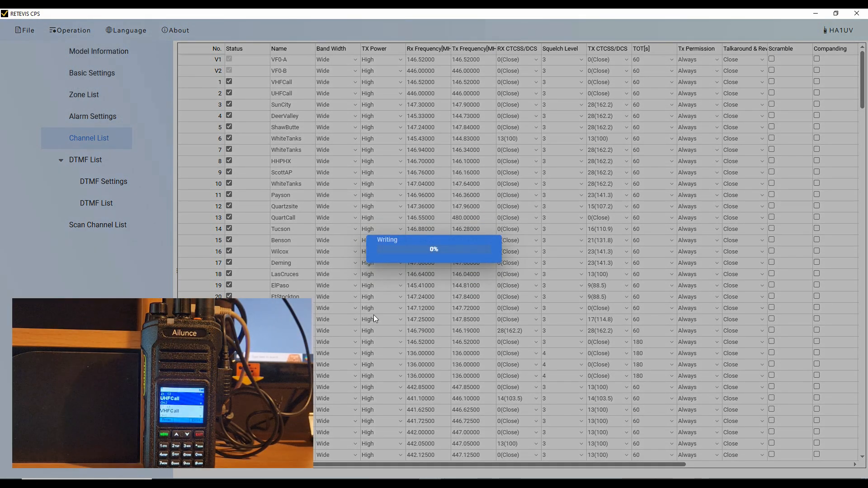